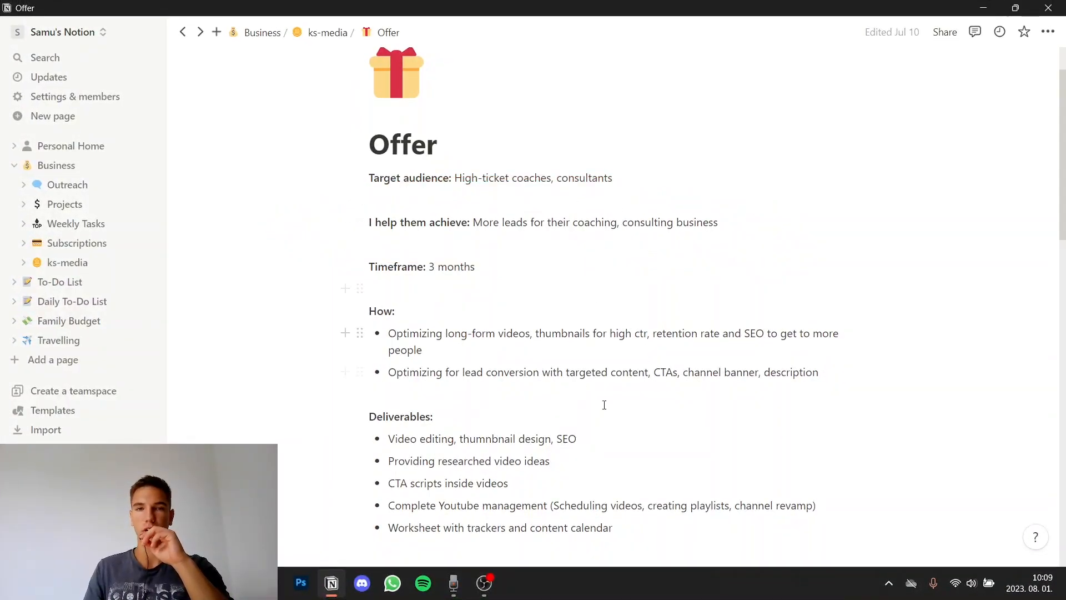
Scroll down through the ks-media Offer page toward the Packages page with 4, 8 and 12 videos per month.
scroll(down, 3)
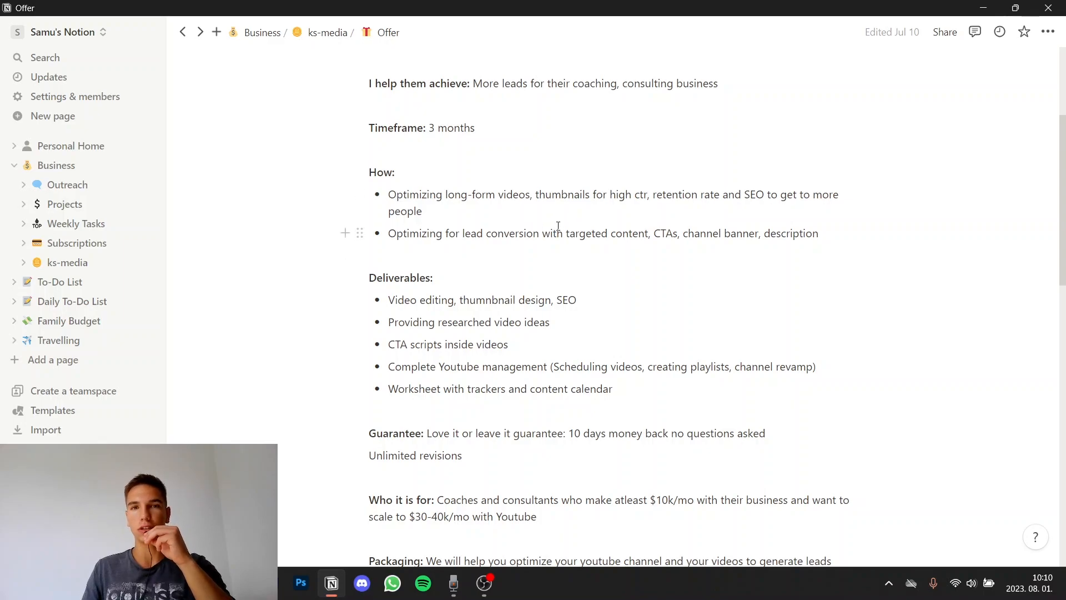
scroll(down, 3)
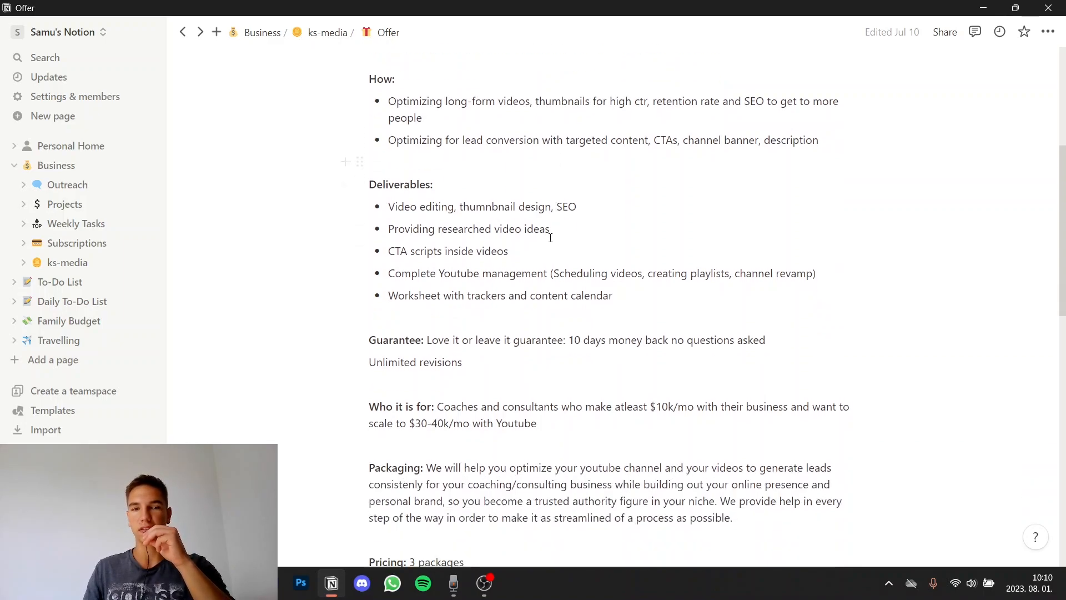
scroll(down, 3)
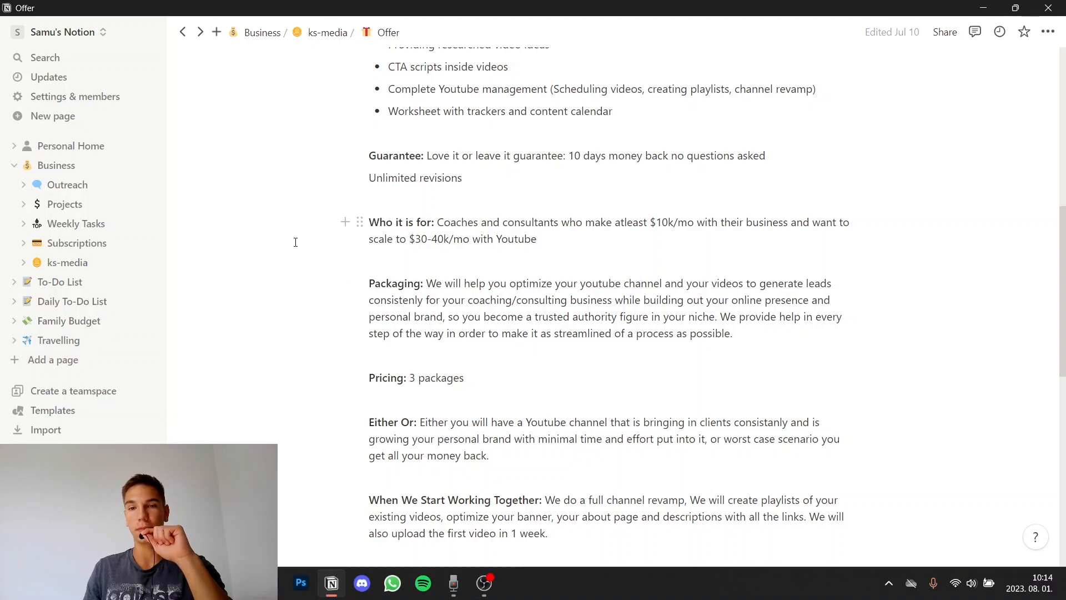
mouse_move(311, 245)
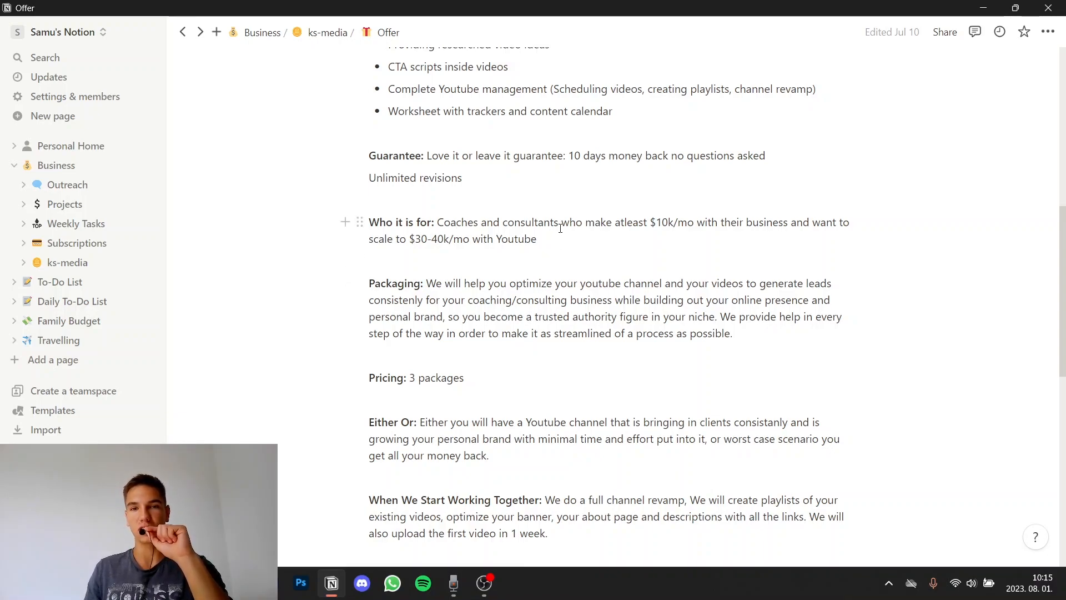
scroll(down, 3)
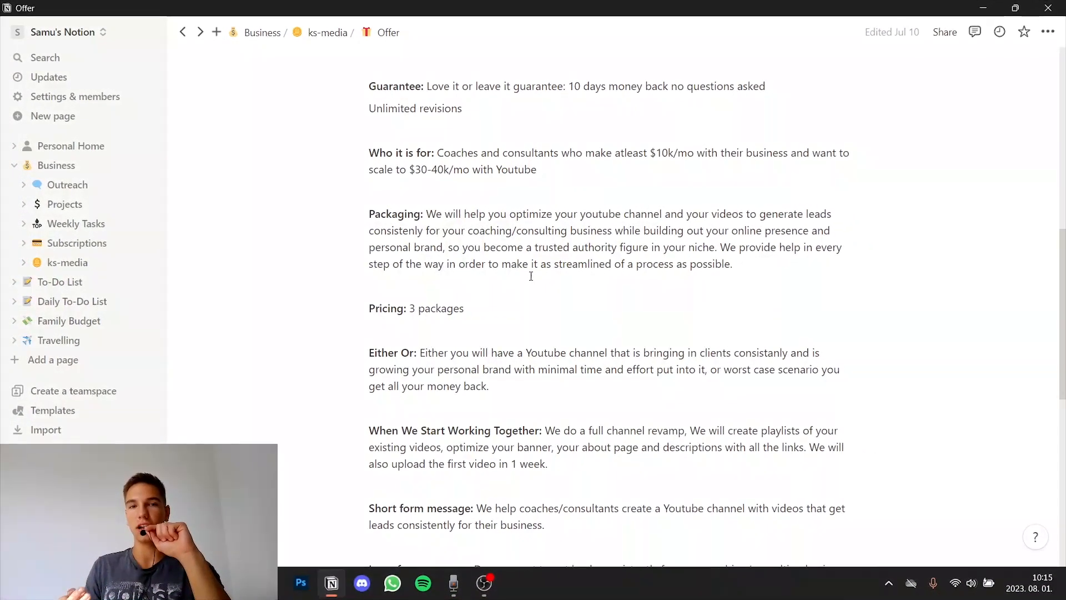
scroll(down, 3)
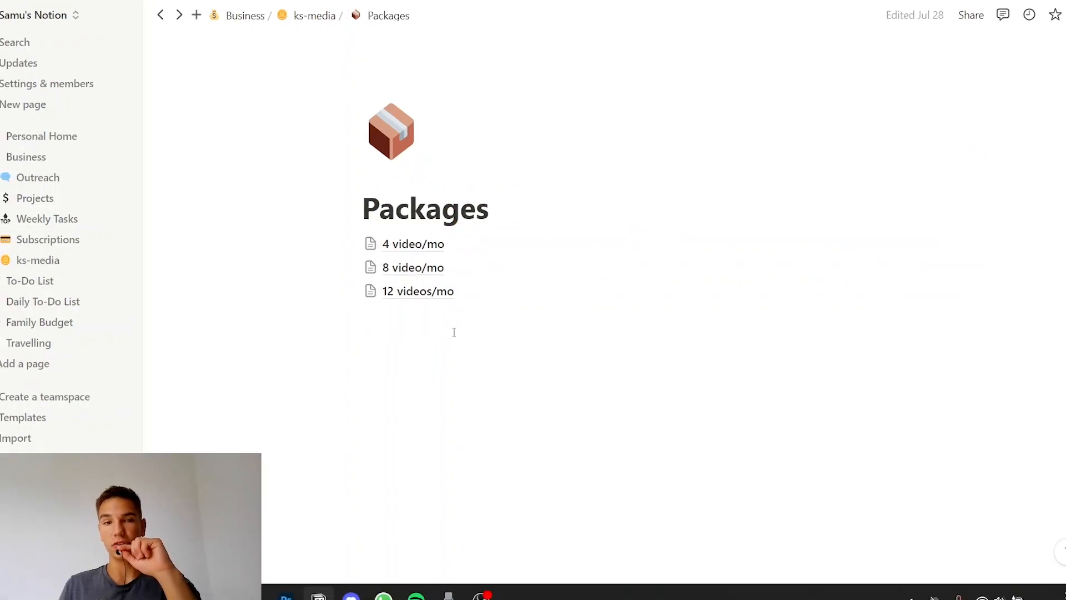
click(412, 244)
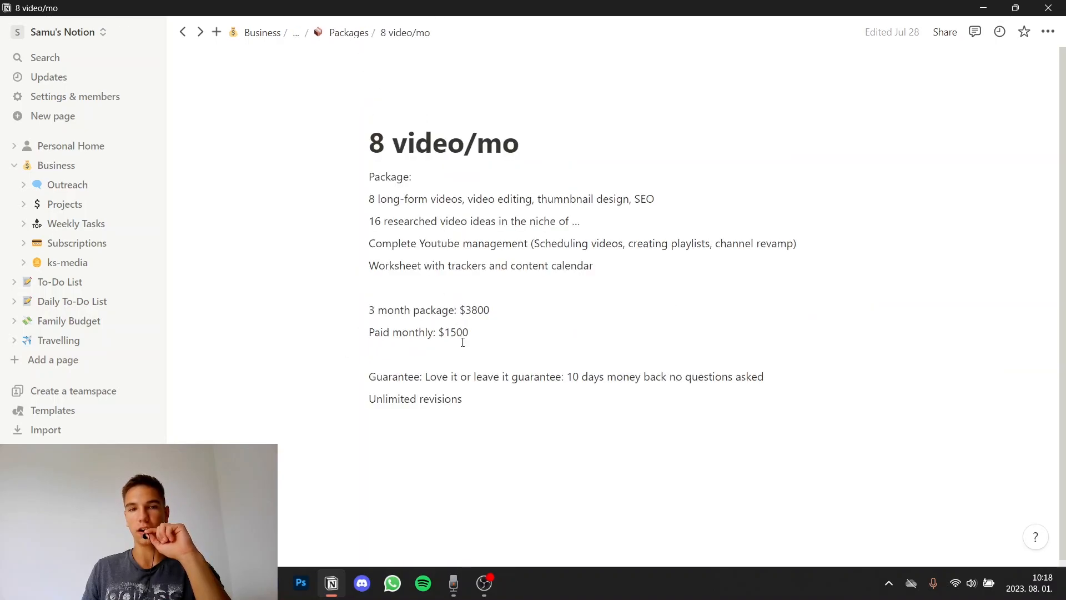
click(348, 32)
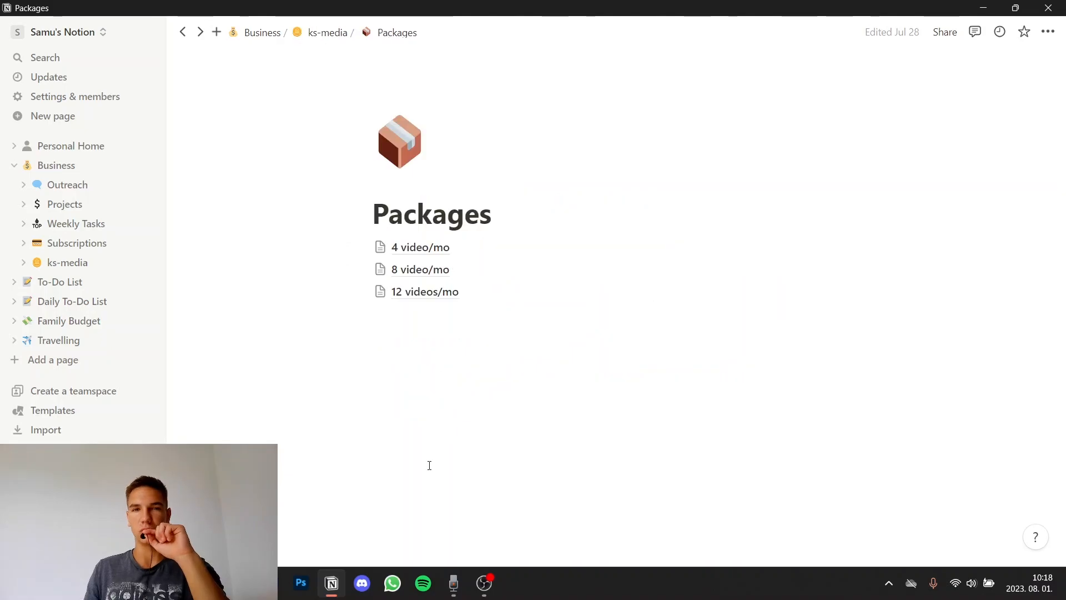
click(420, 247)
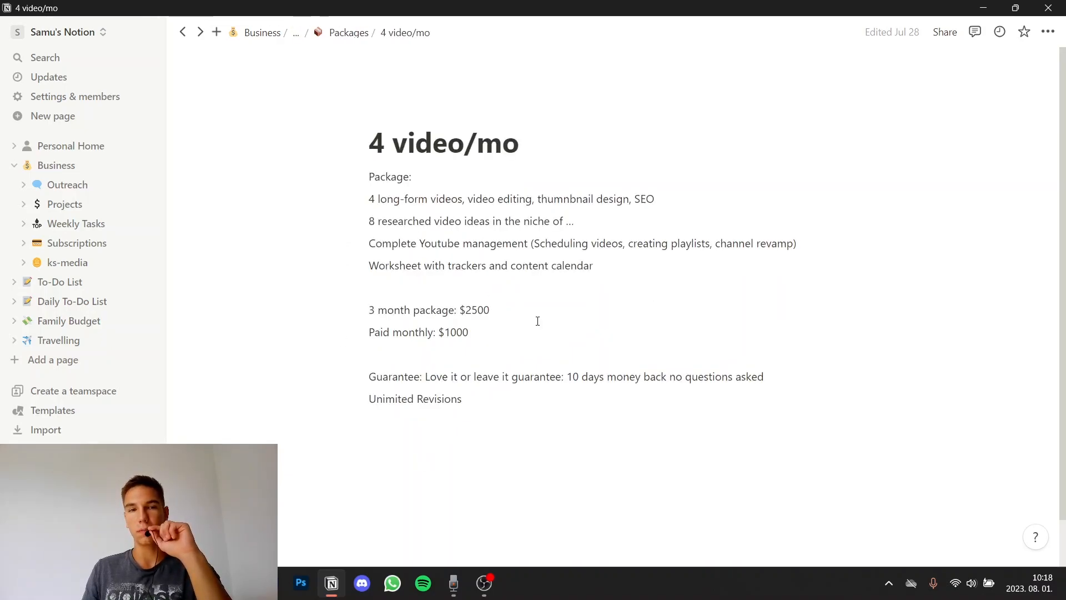
click(348, 33)
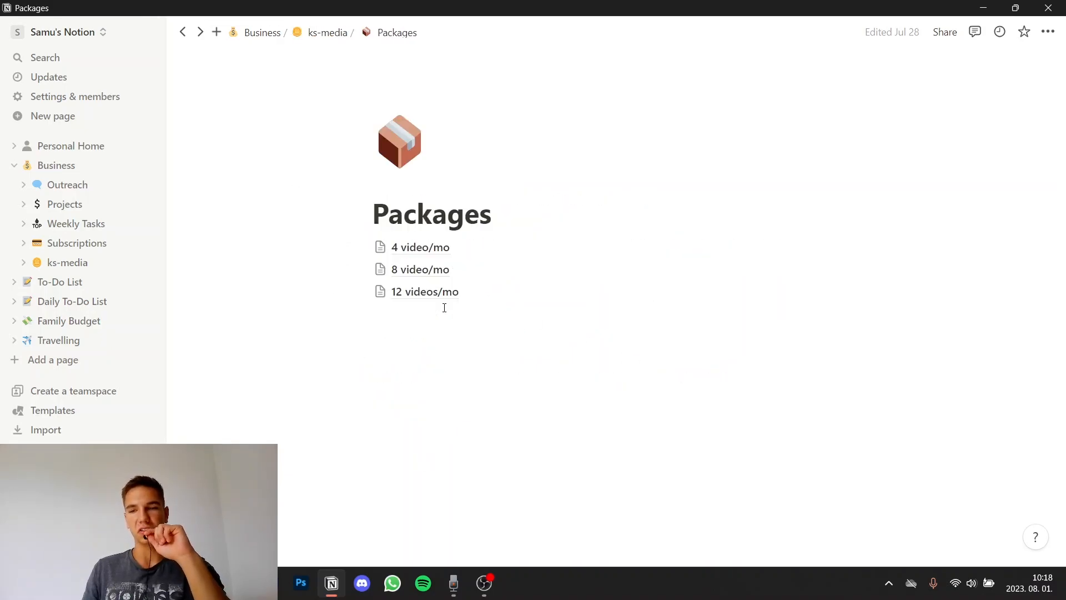
scroll(down, 3)
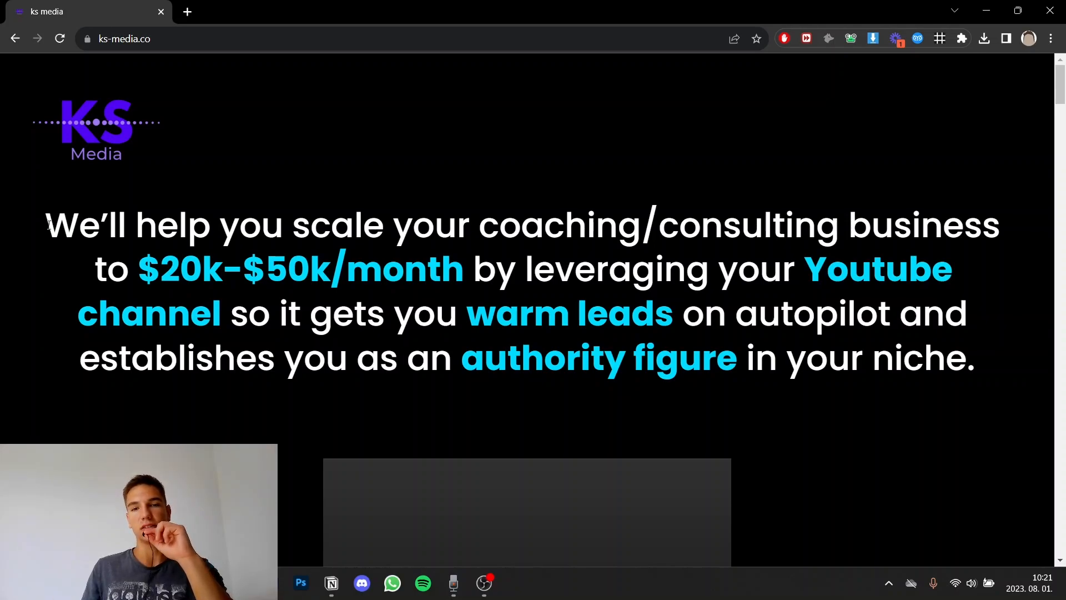
scroll(down, 3)
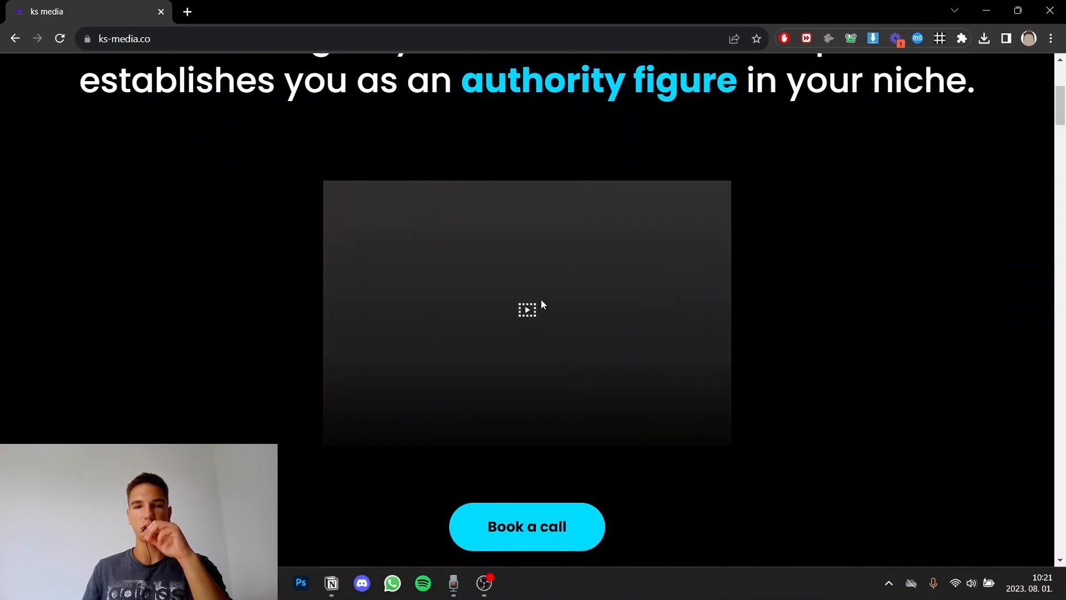
mouse_move(736, 337)
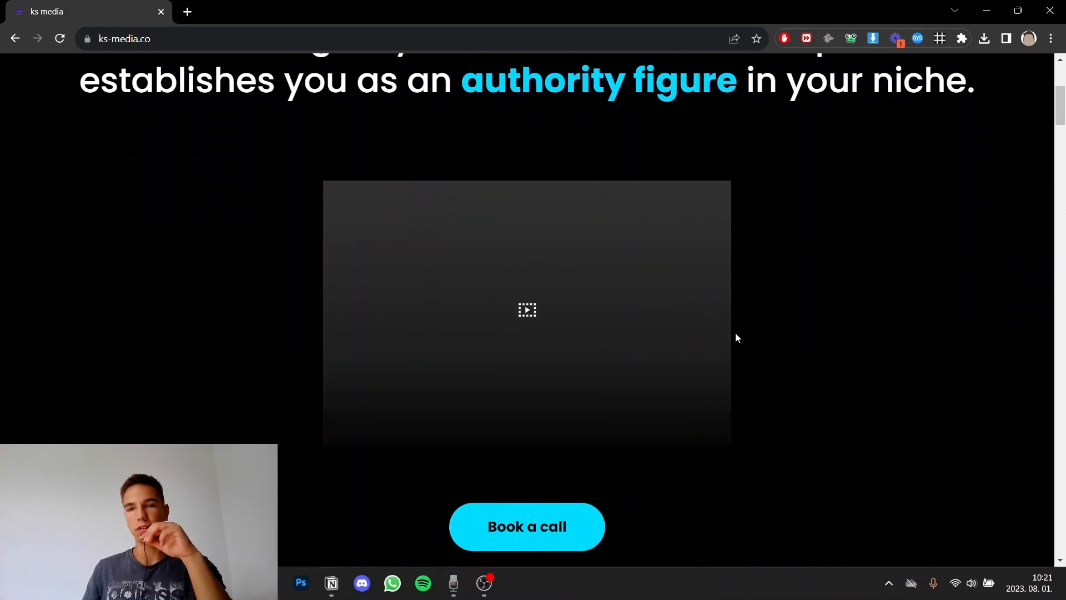
scroll(up, 3)
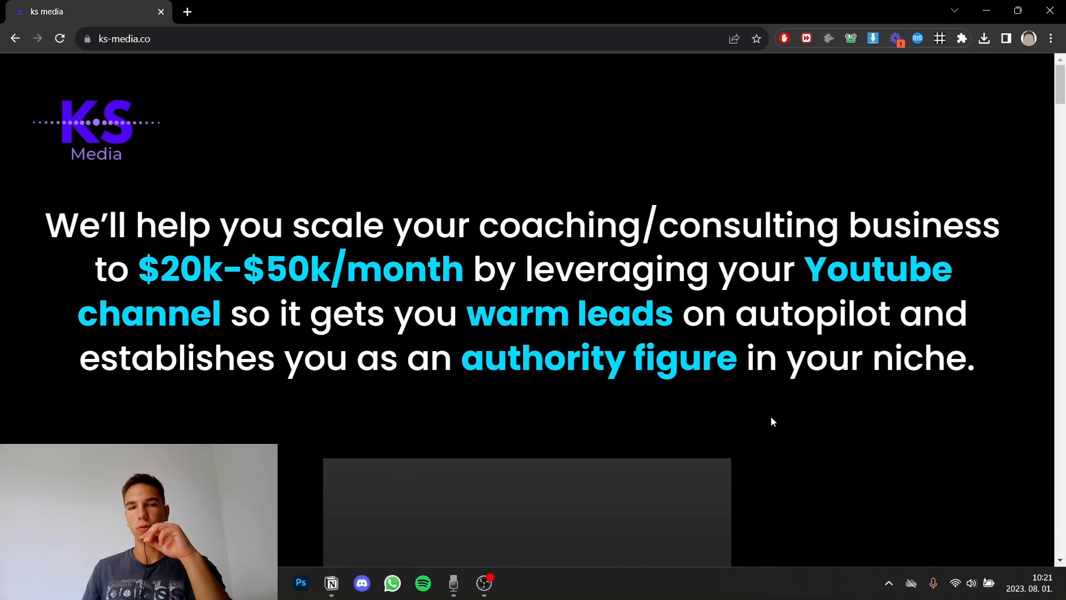
scroll(down, 3)
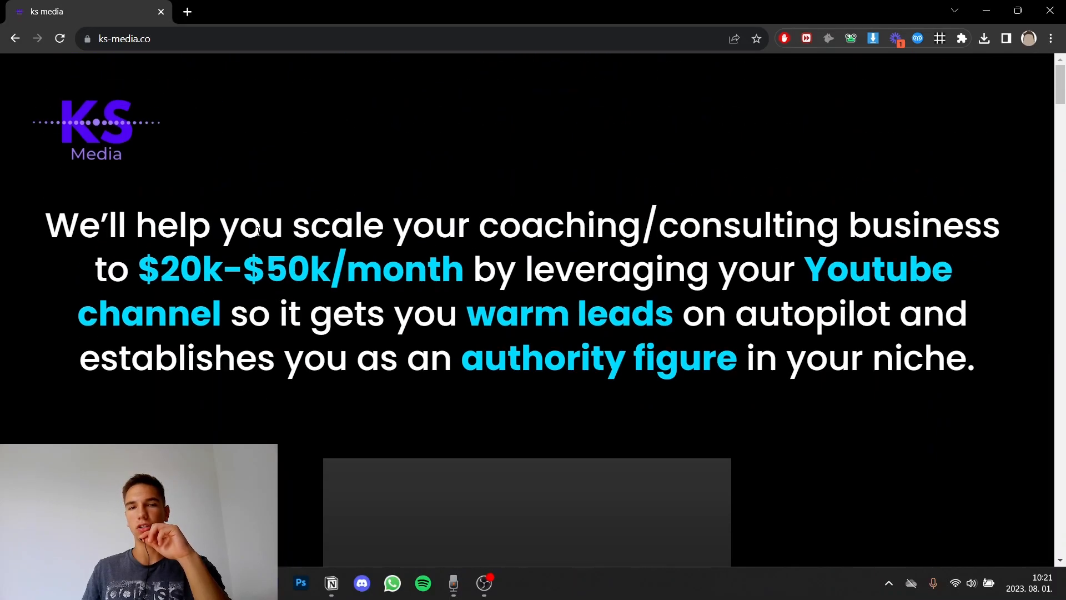
scroll(down, 3)
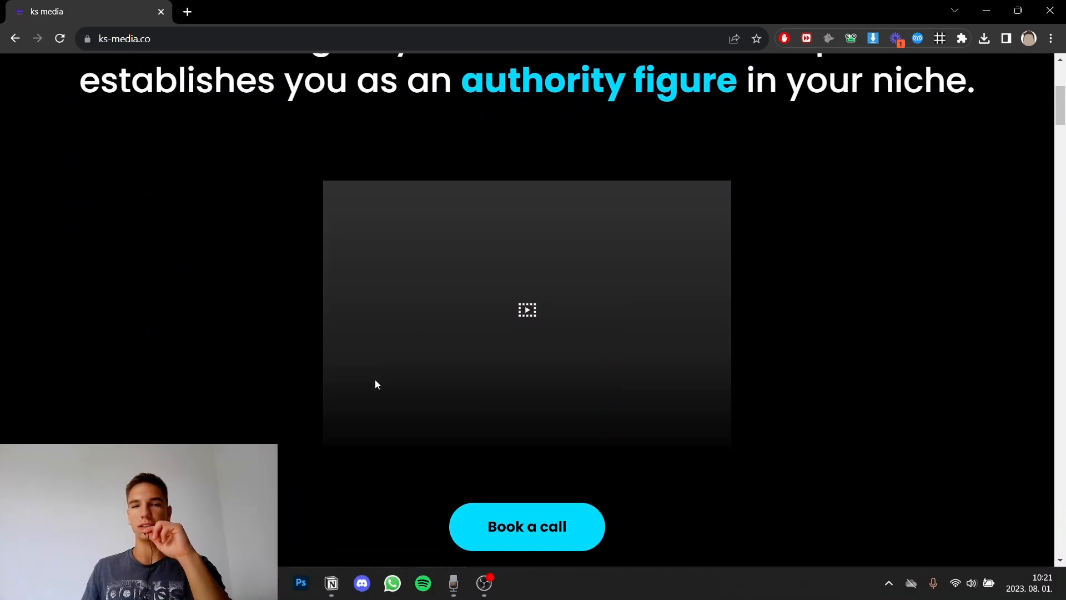
scroll(down, 3)
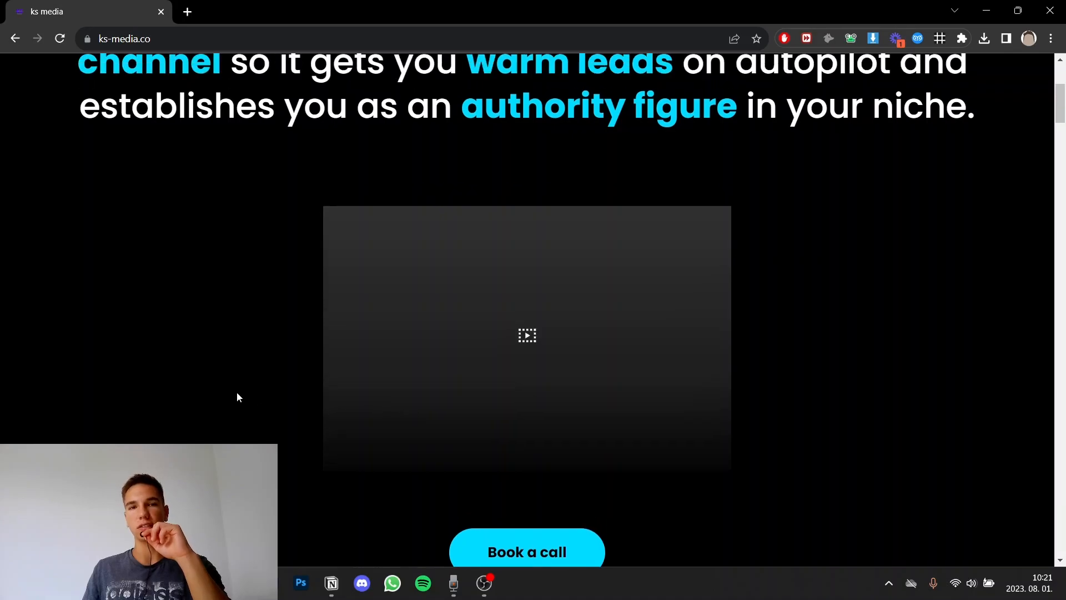
scroll(up, 3)
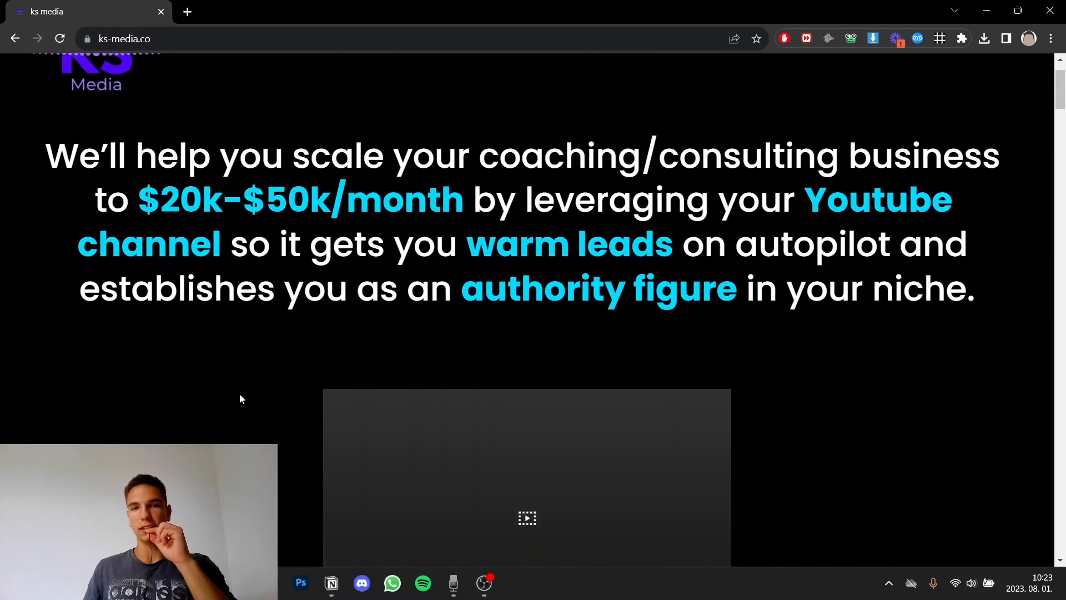
scroll(down, 3)
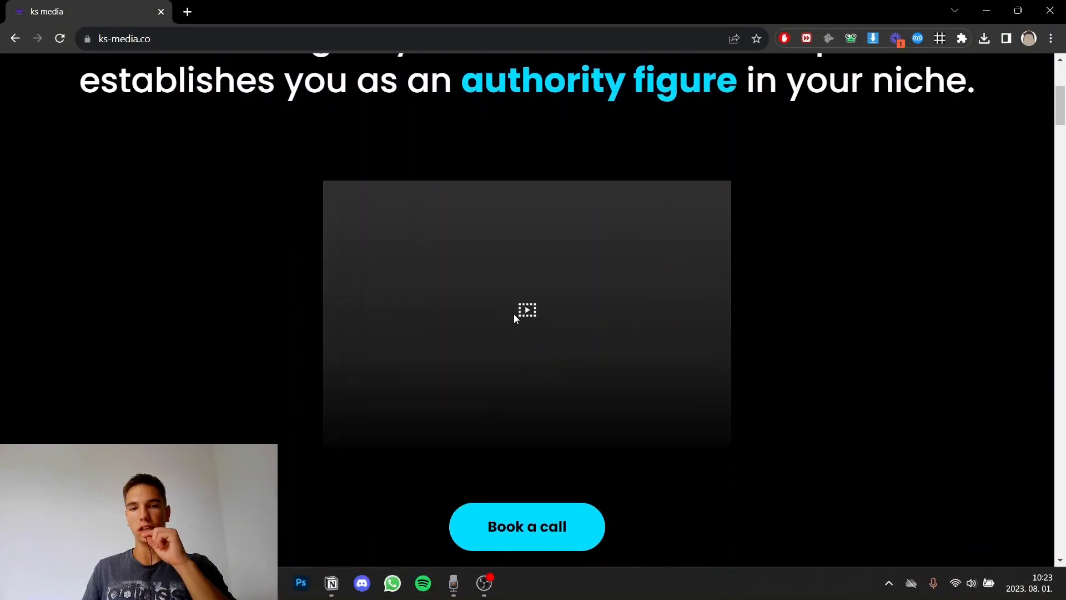
mouse_move(489, 288)
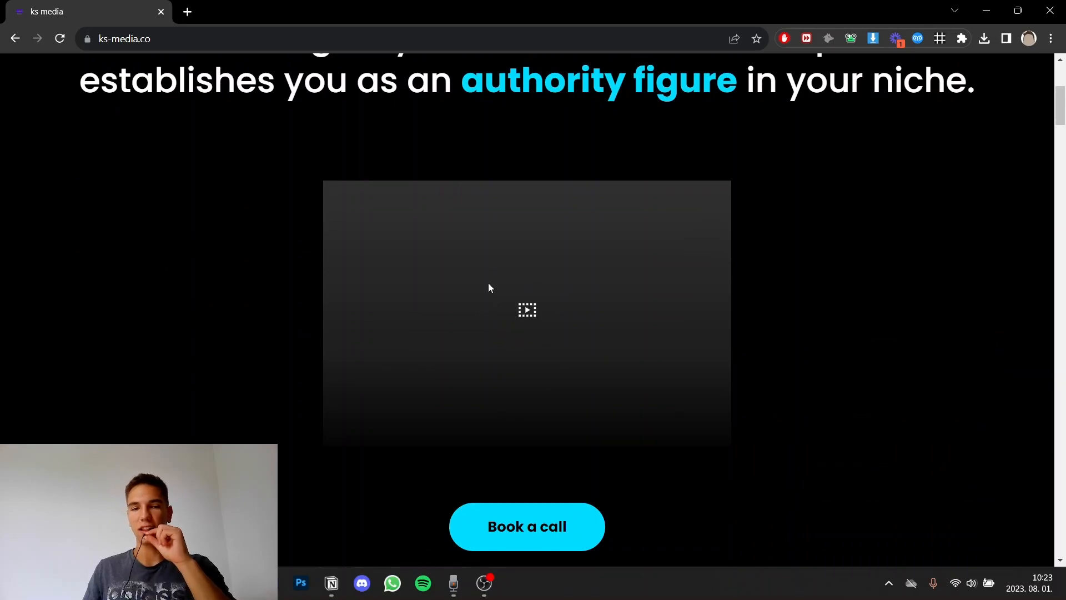
scroll(down, 3)
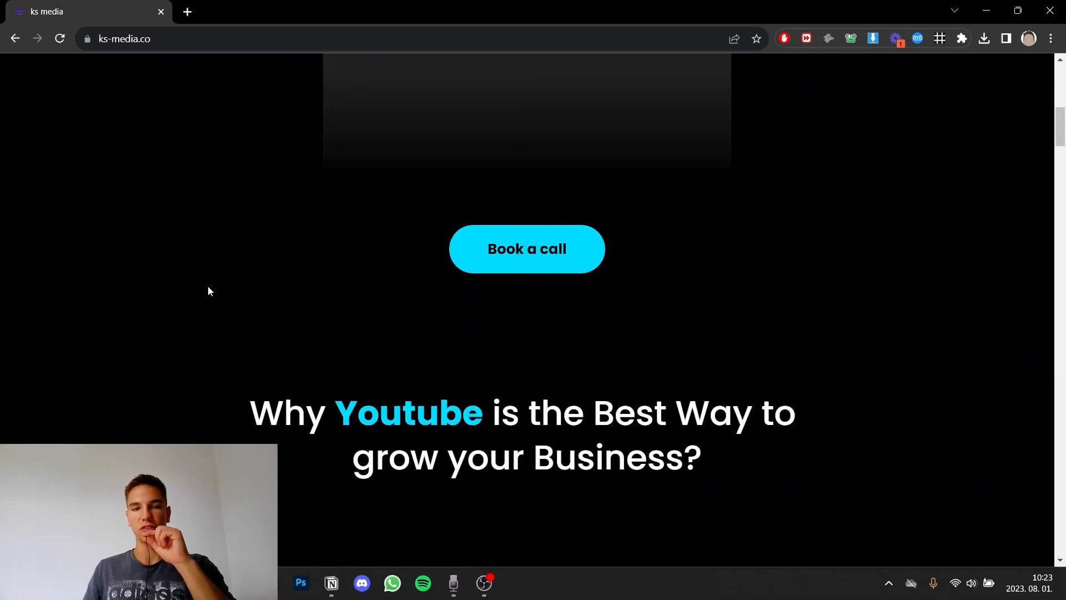
scroll(down, 3)
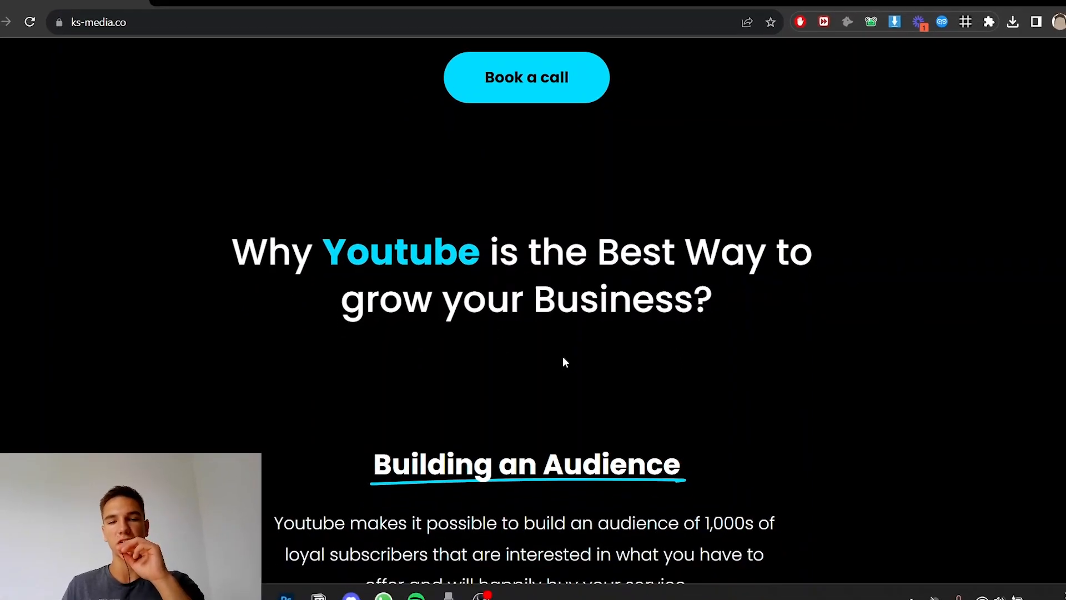
scroll(down, 3)
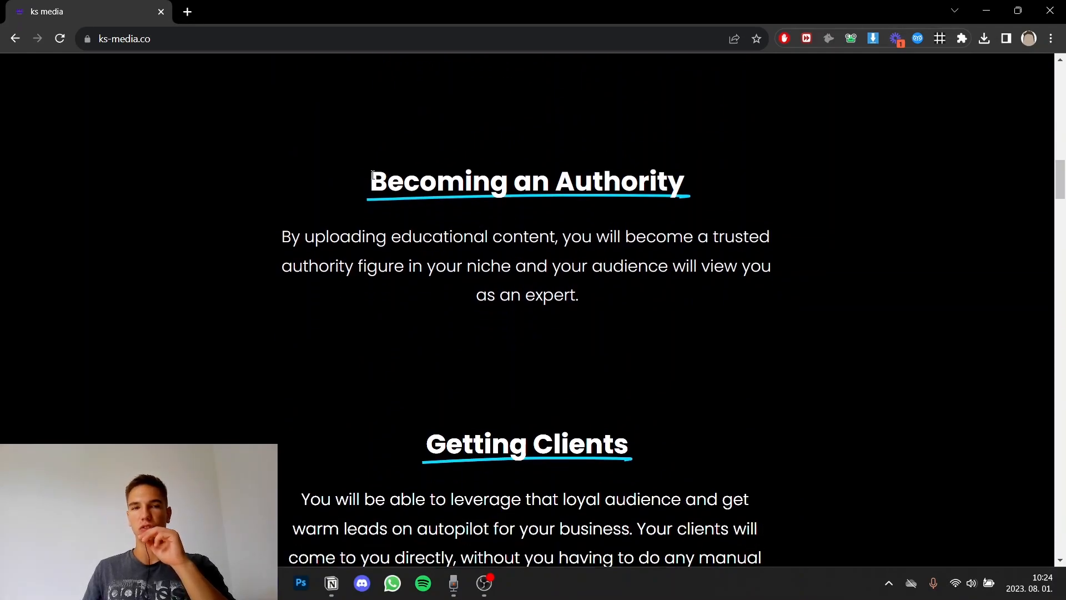
scroll(down, 3)
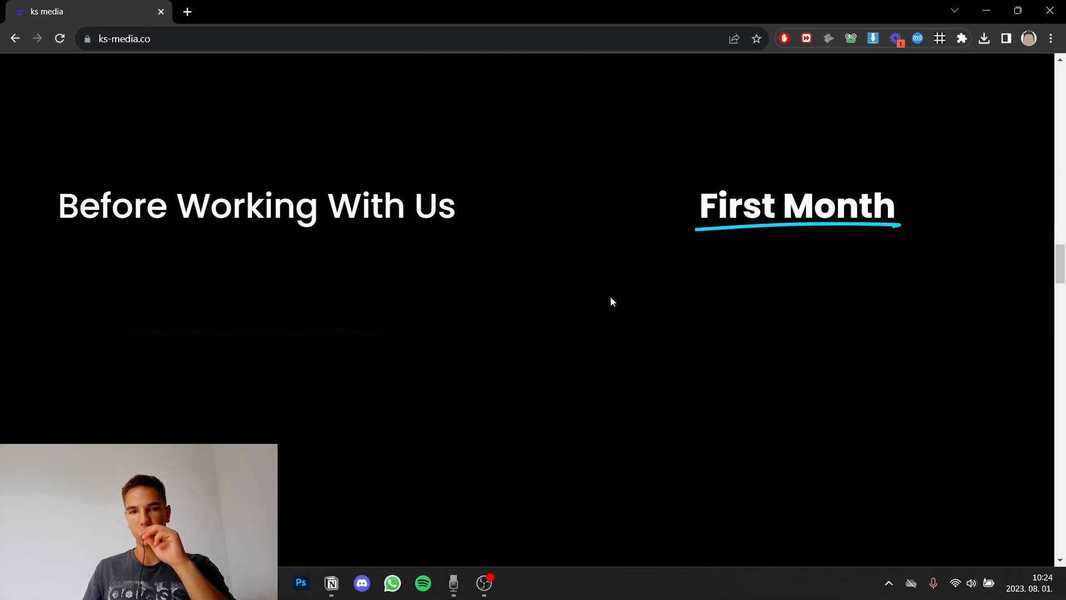
scroll(down, 3)
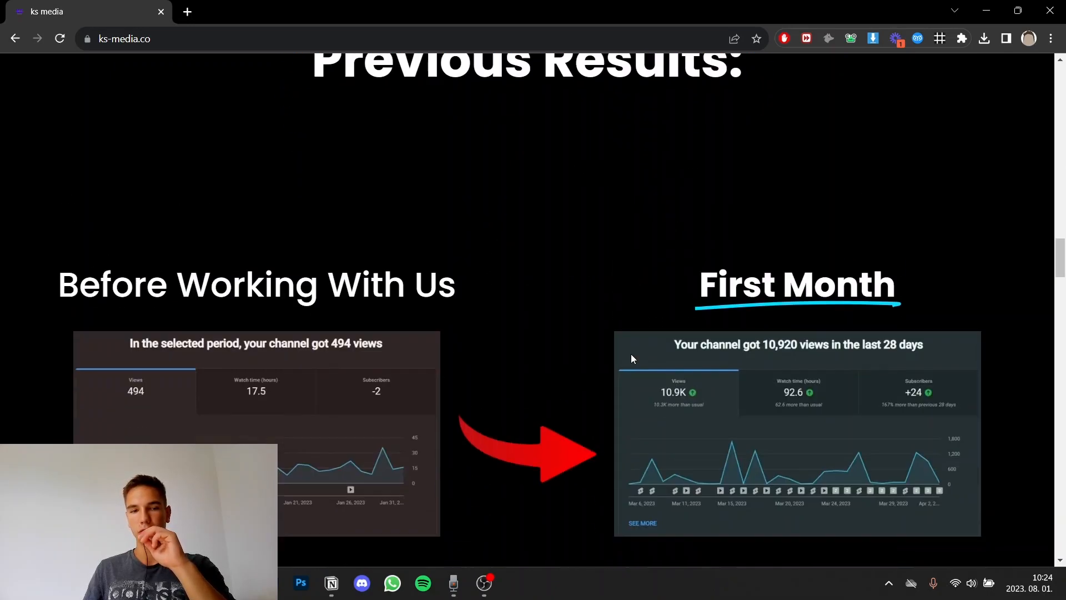
scroll(down, 3)
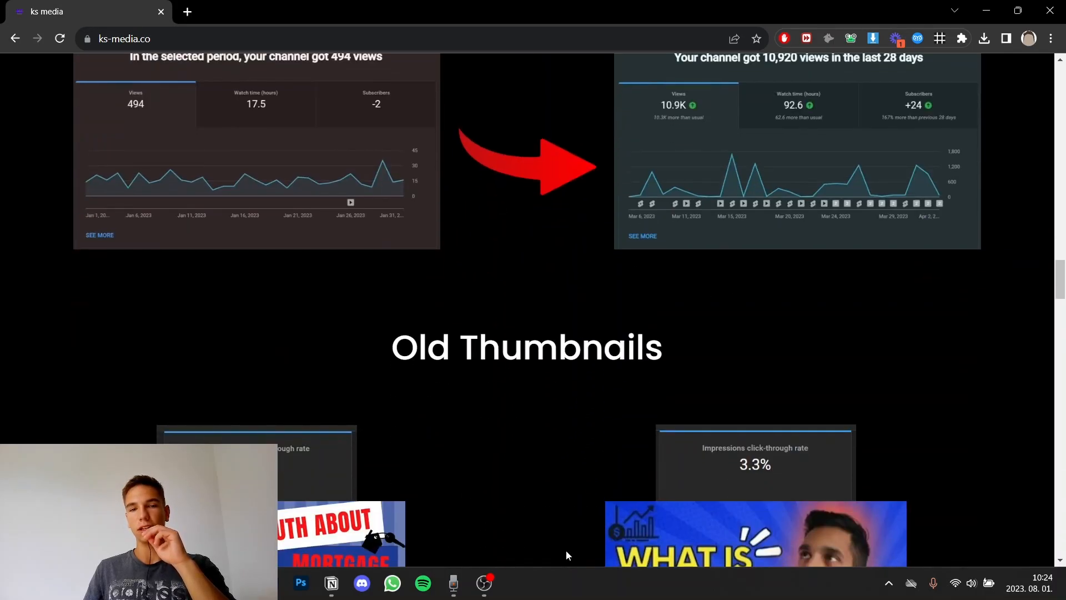
scroll(down, 3)
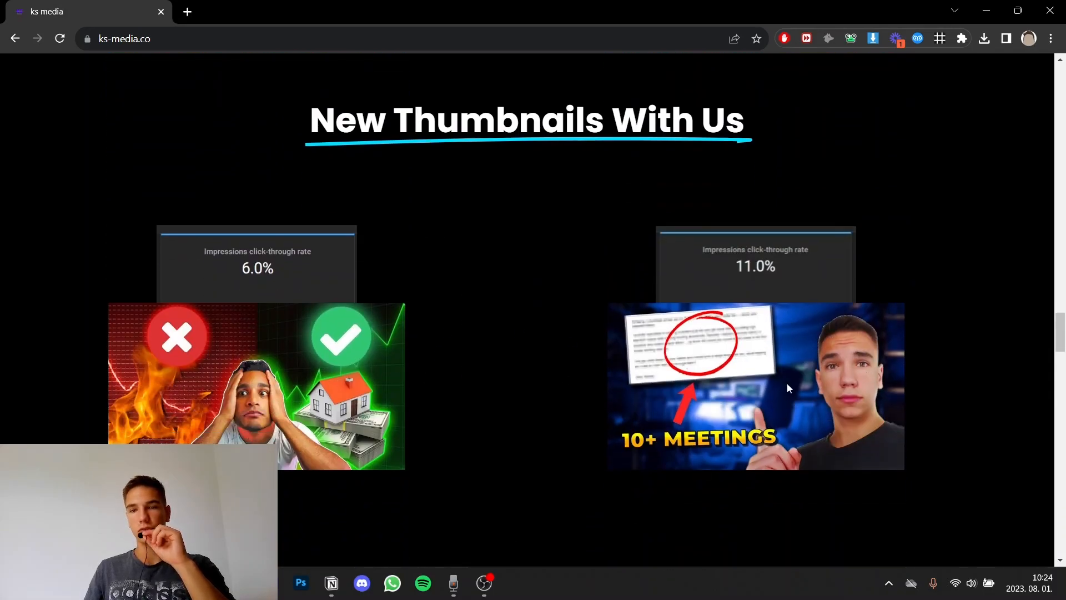
scroll(down, 3)
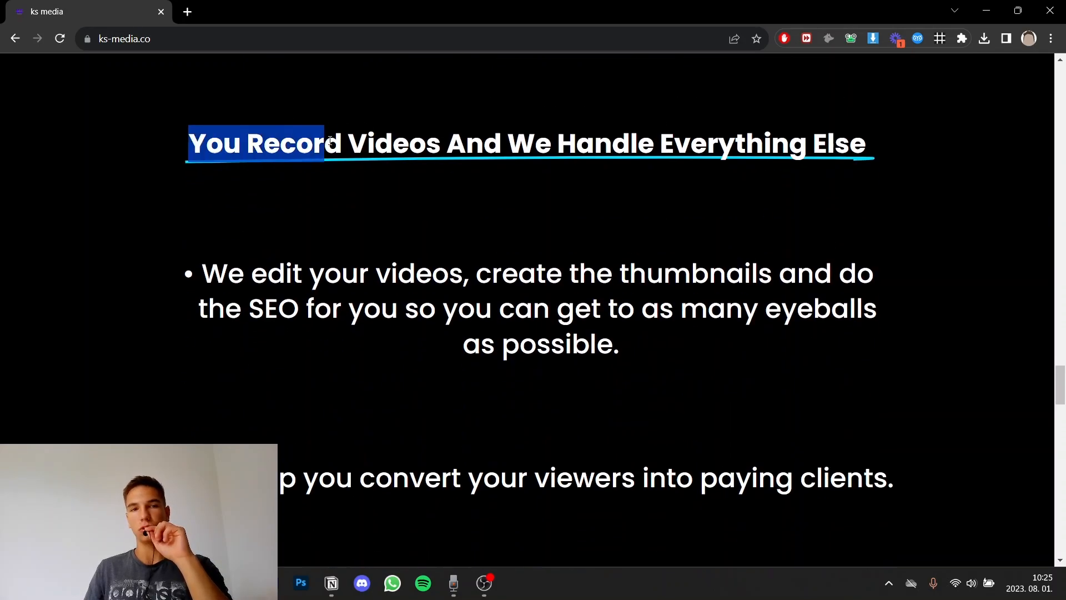
scroll(down, 3)
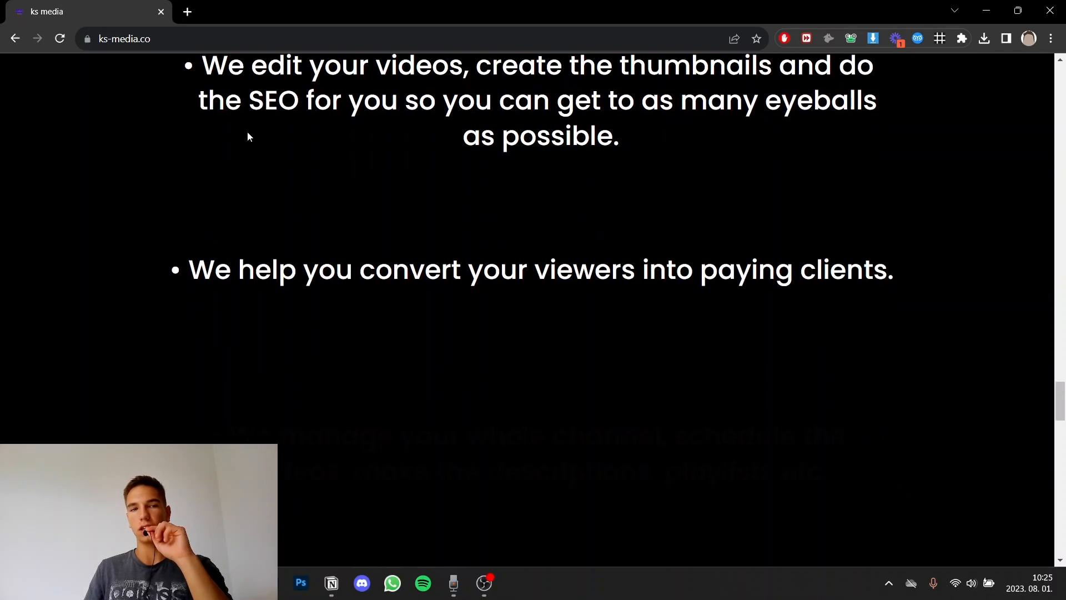
scroll(down, 3)
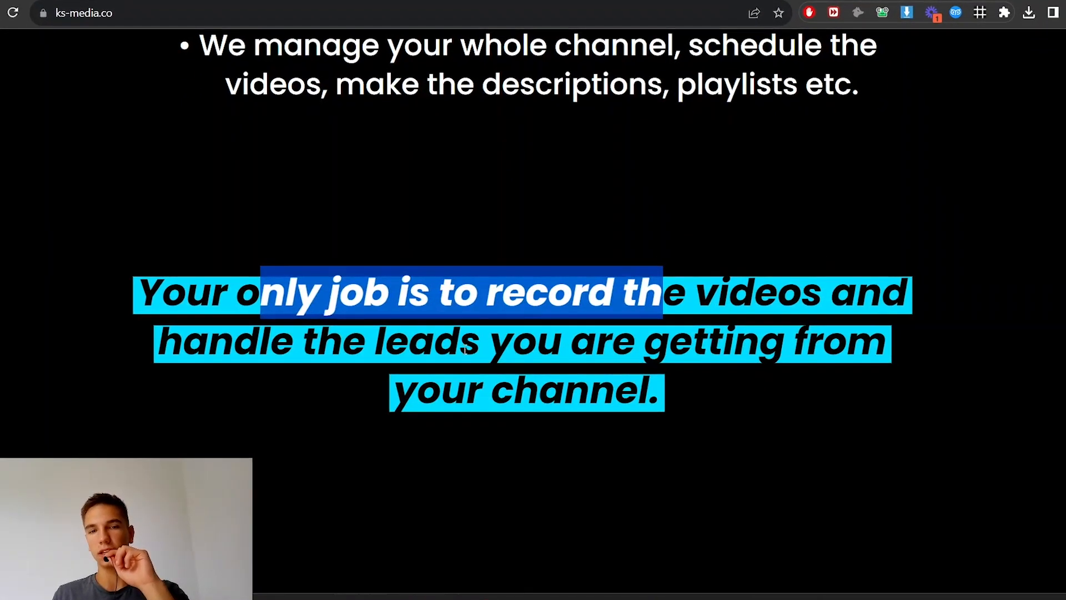
scroll(down, 3)
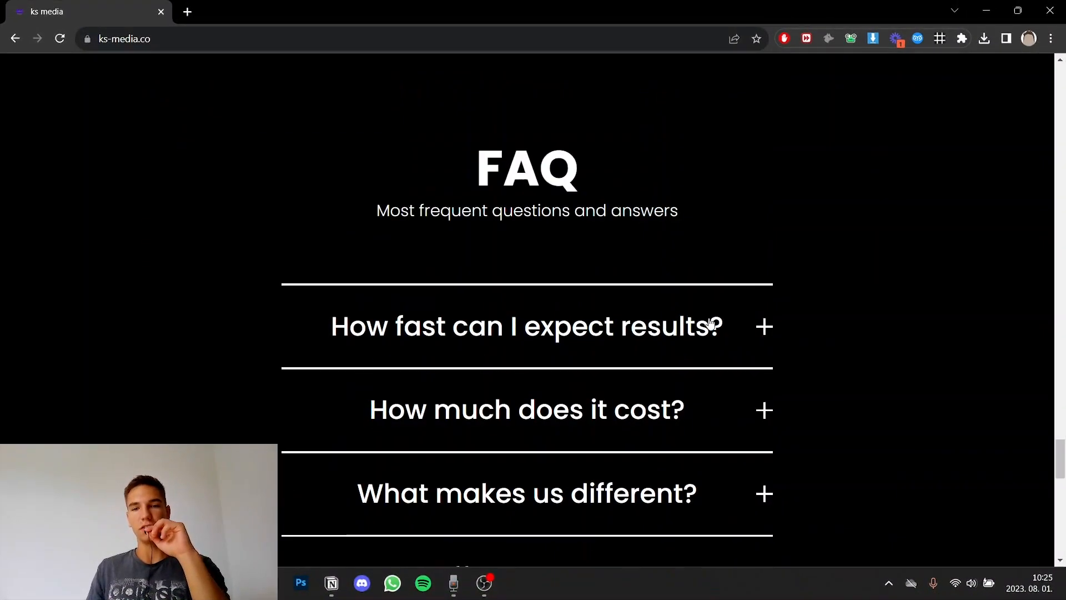
Expand the FAQ answers on how fast results come and cost, highlighting the $1000-$2500 monthly range.
scroll(down, 3)
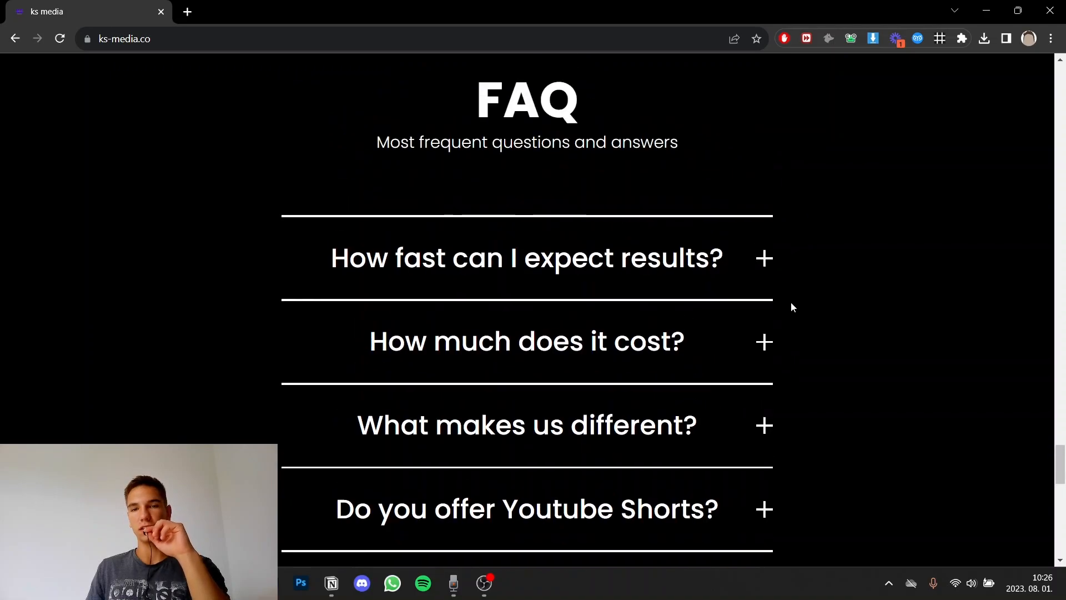
mouse_move(806, 318)
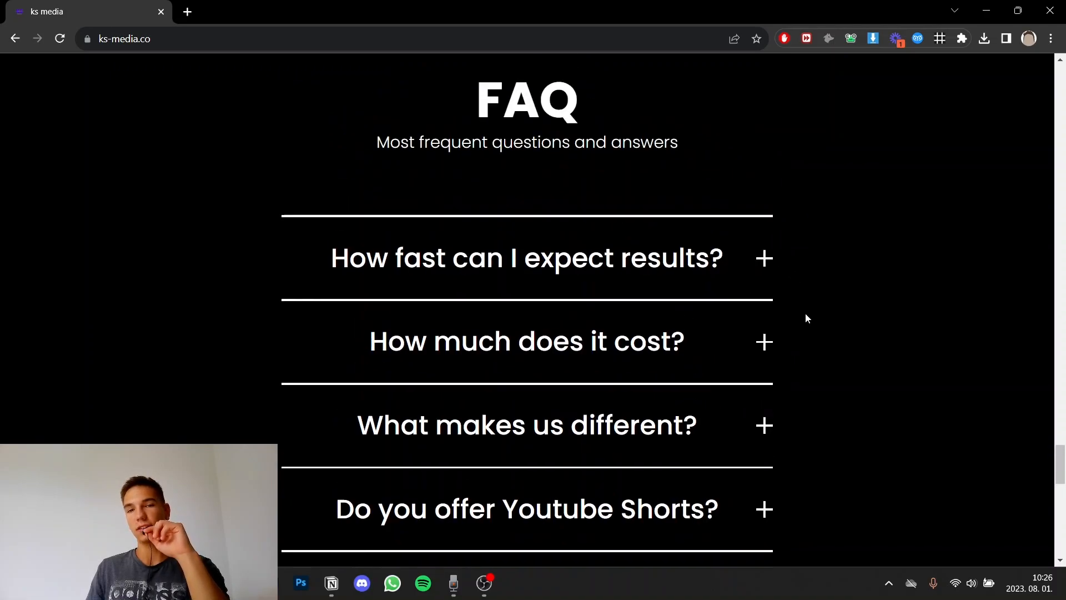
scroll(down, 3)
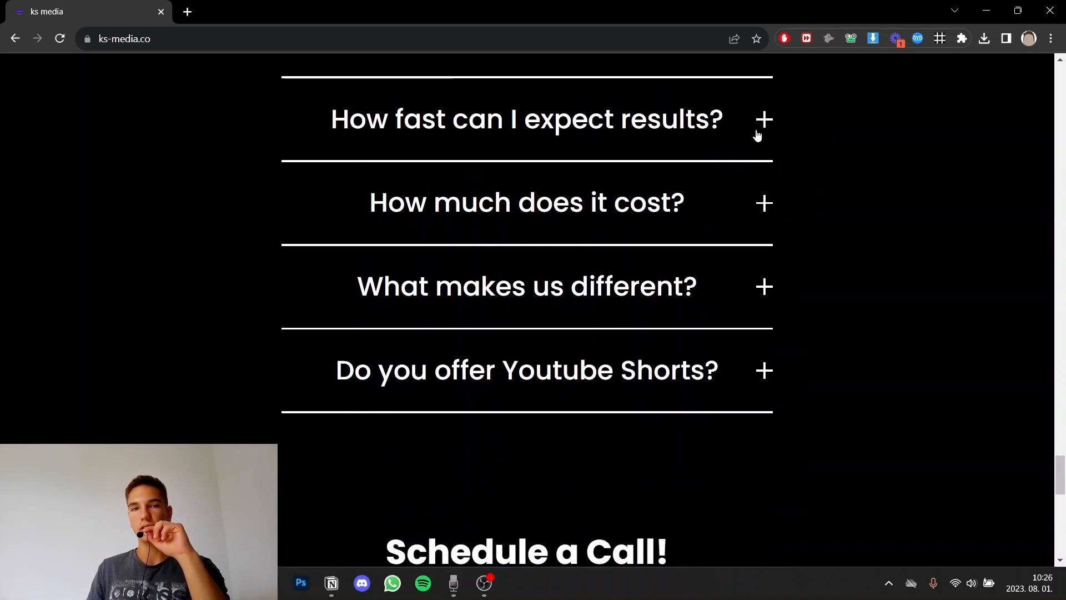
click(763, 119)
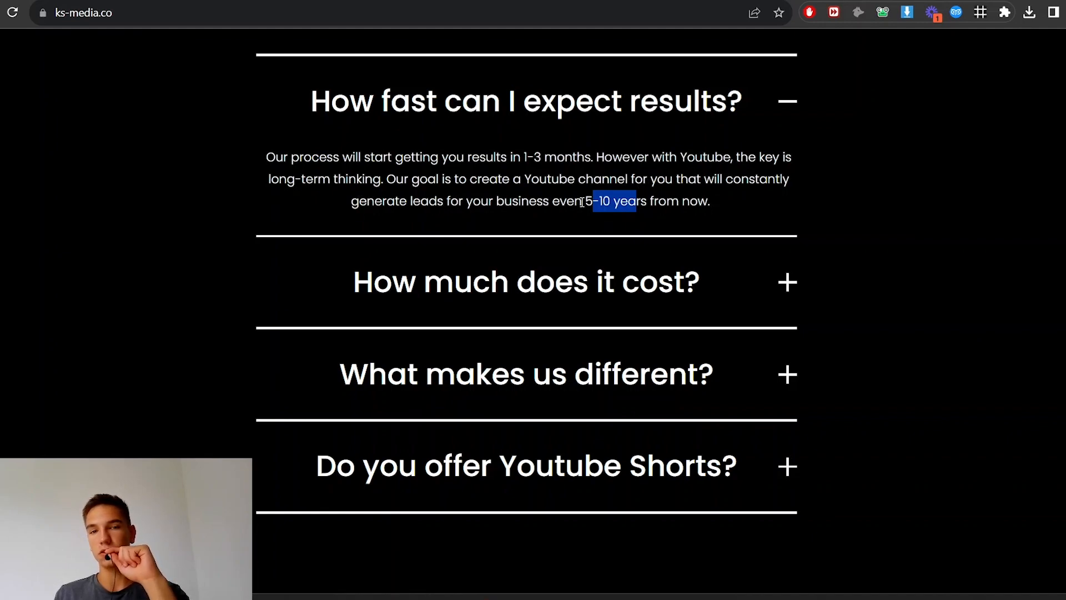
scroll(down, 3)
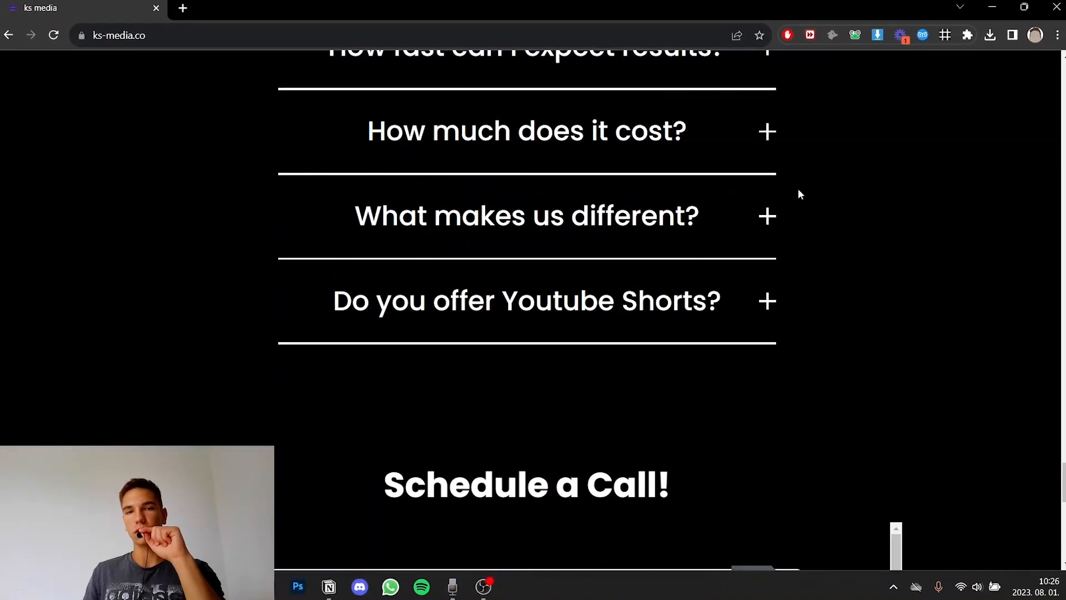
click(527, 131)
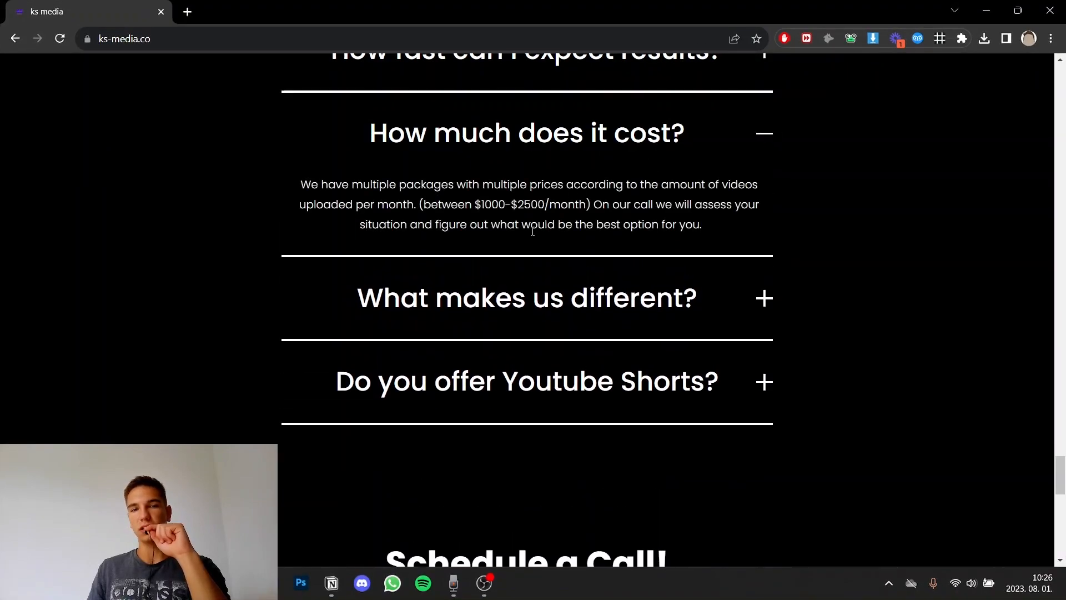
mouse_move(448, 200)
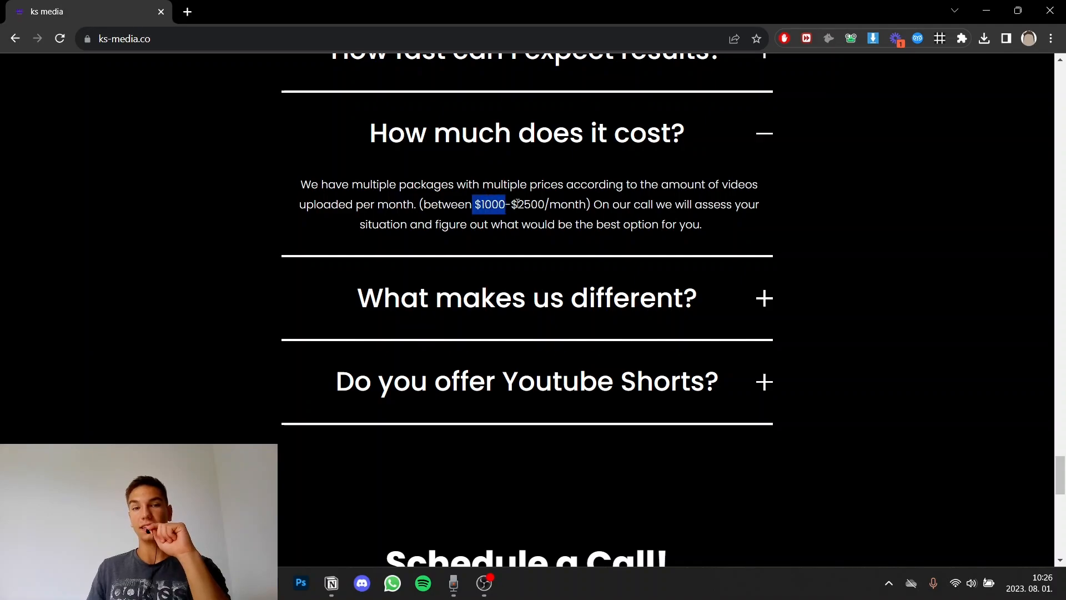
drag(473, 205, 544, 204)
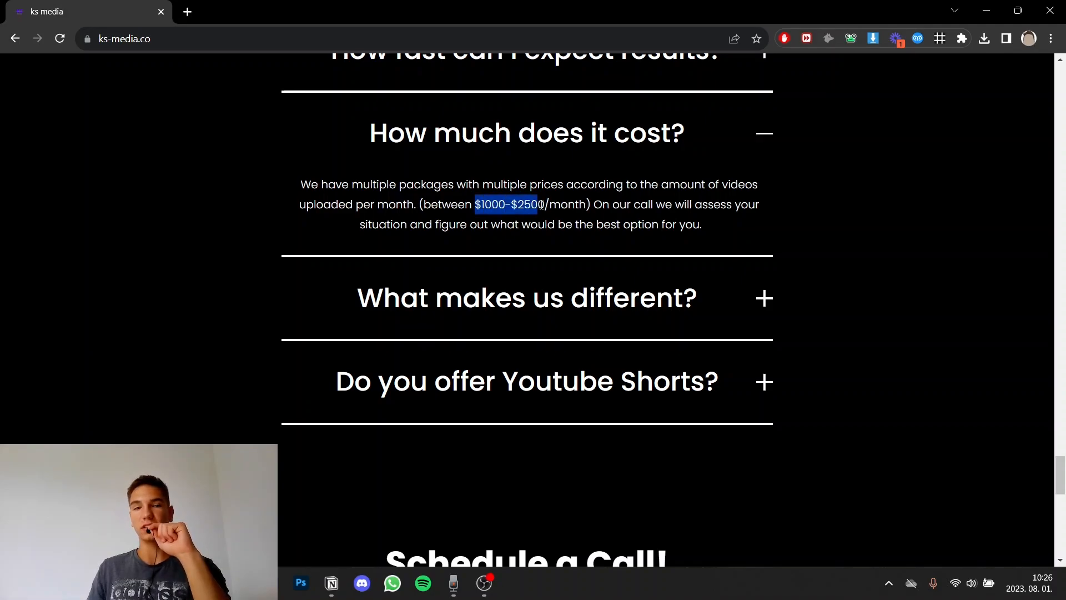
Continue down to the booking section and jump to Book a call.
scroll(down, 3)
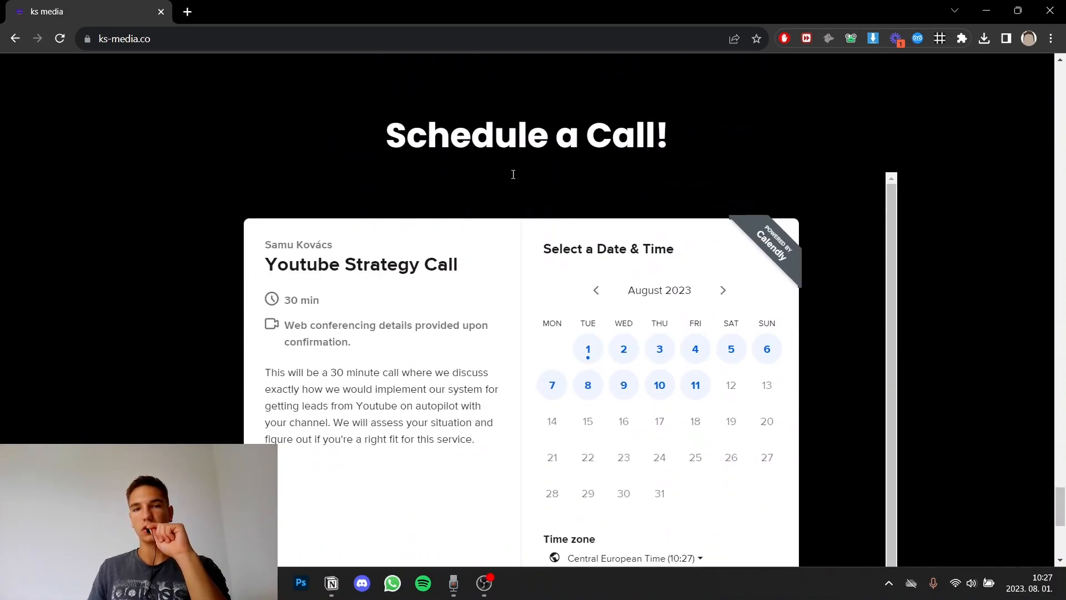
scroll(down, 3)
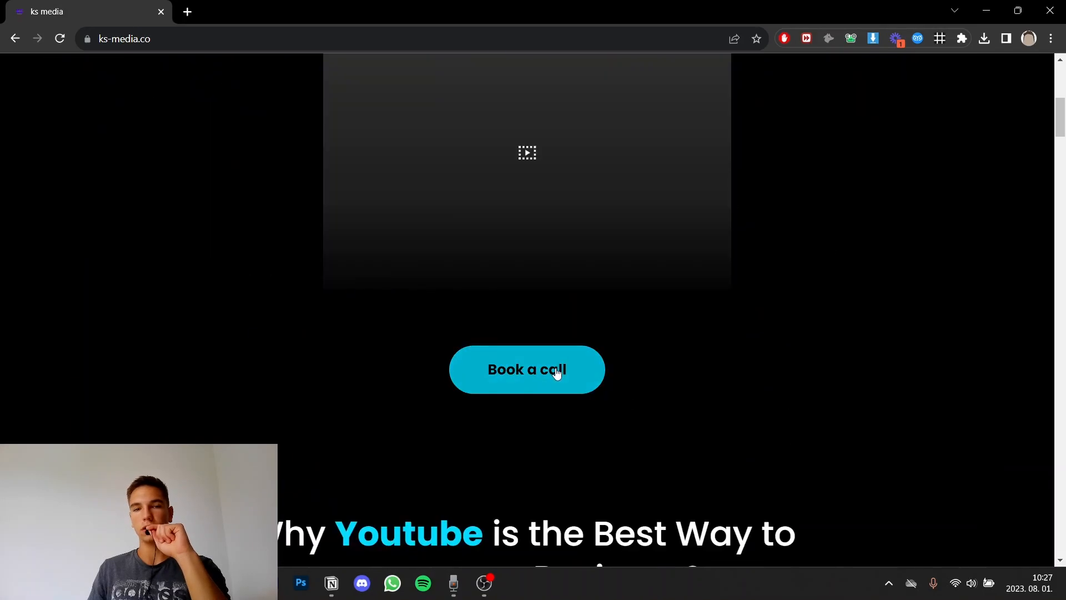
click(527, 368)
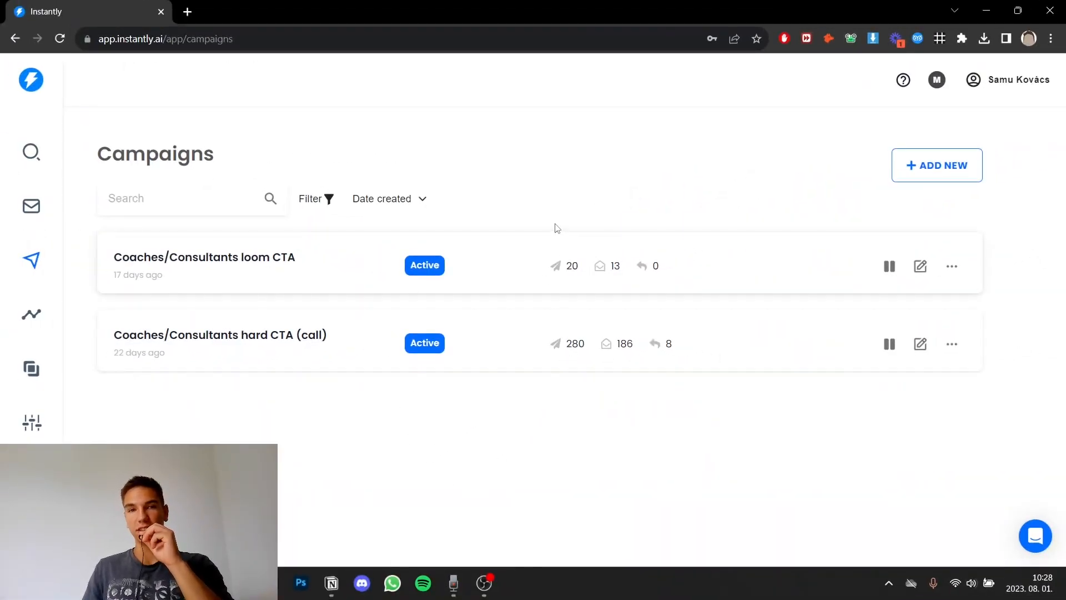
mouse_move(479, 260)
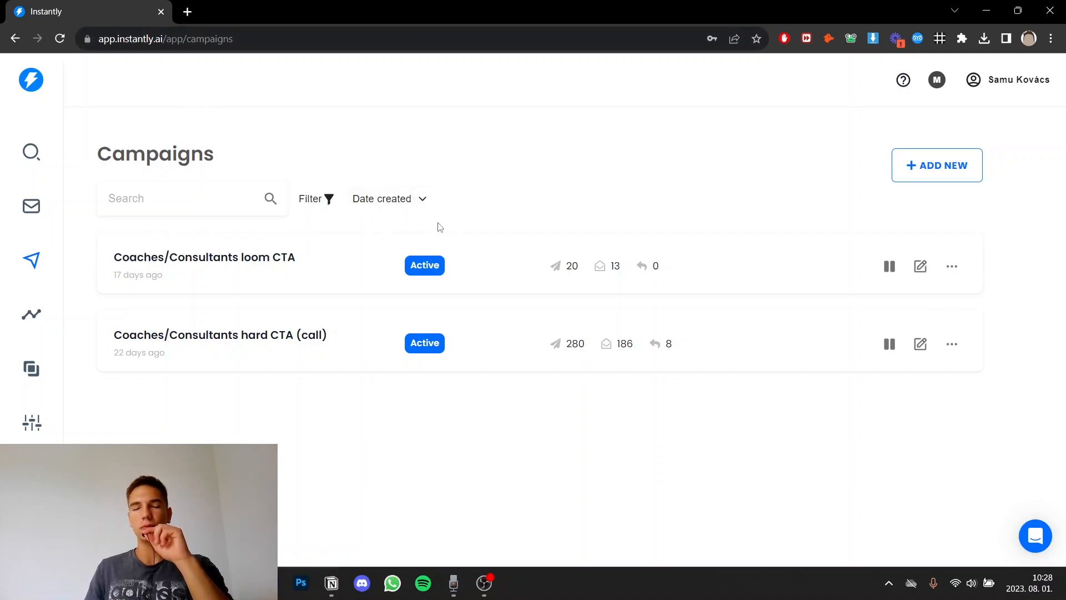
mouse_move(503, 225)
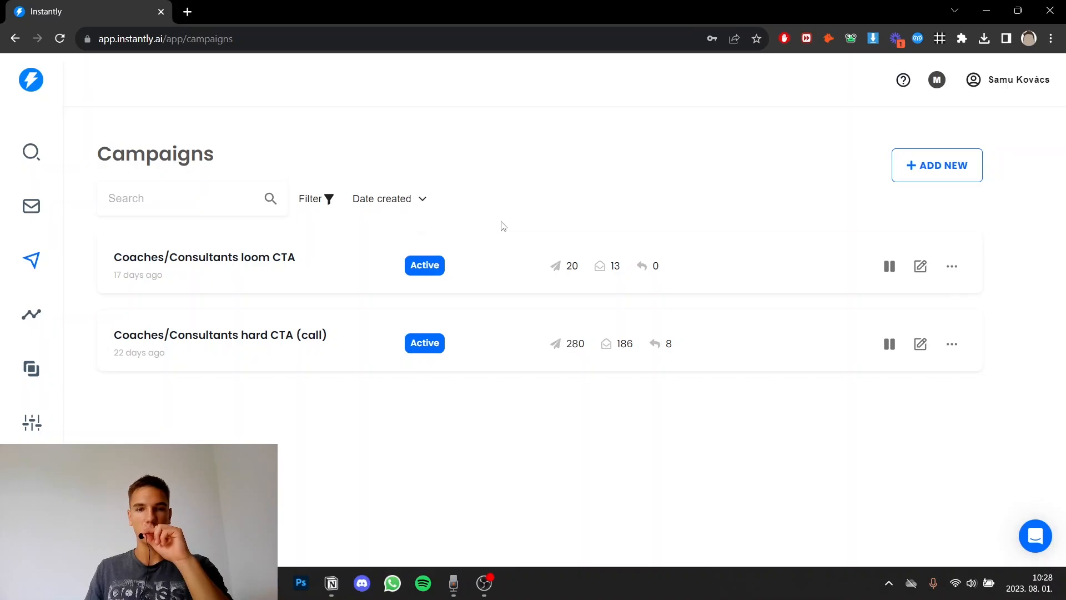
Open the Coaches/Consultants loom CTA campaign to show its quick question email sequence.
click(205, 257)
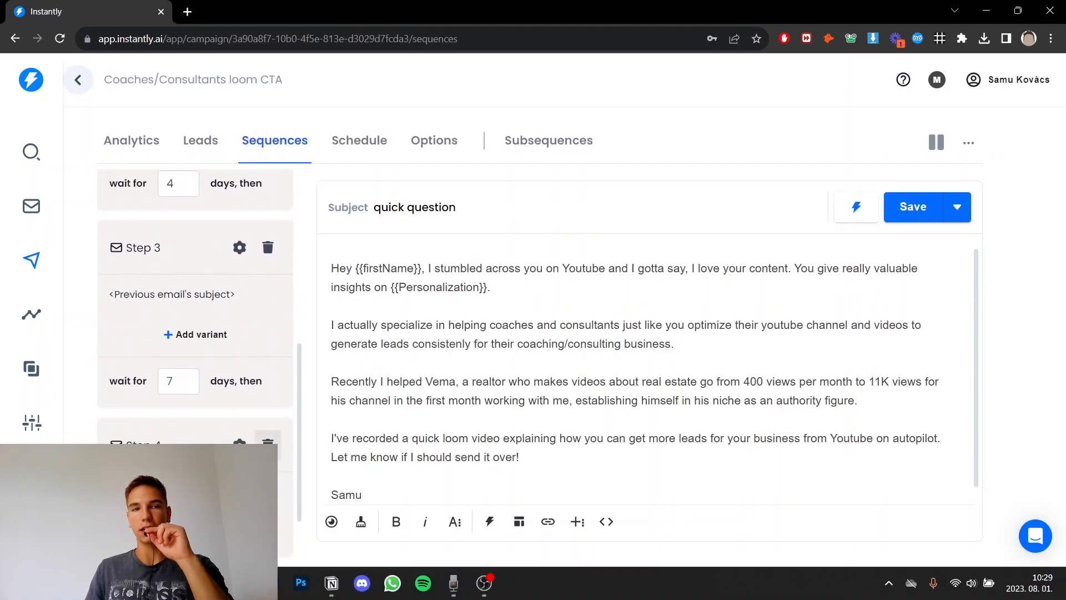
Switch to the Coaches/Consultants hard CTA (call) campaign analytics: 132 contacted, 82% opened, 6.1% replied.
click(200, 140)
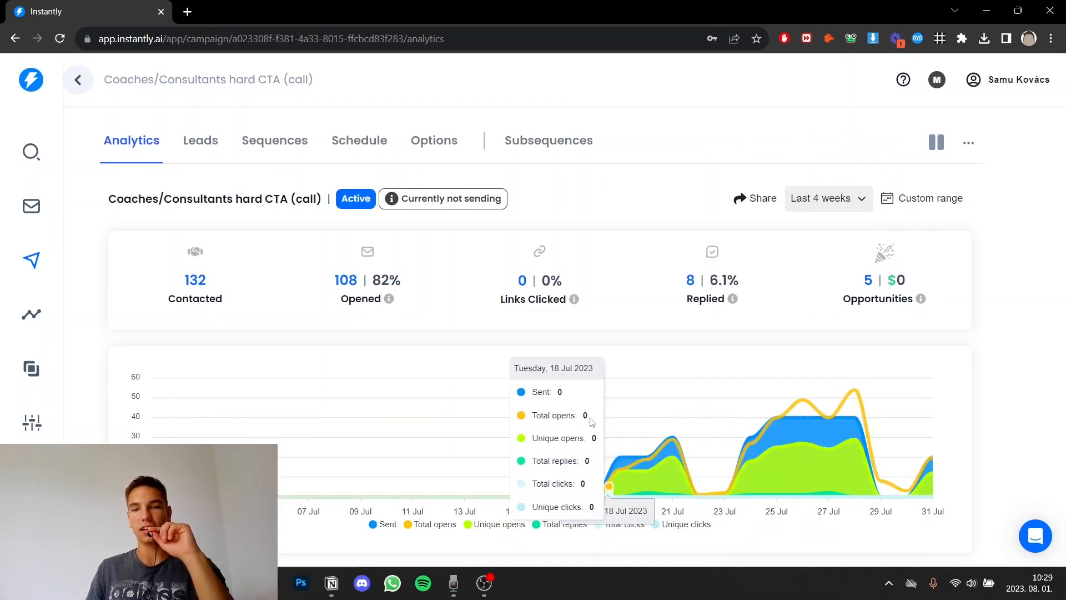
mouse_move(676, 400)
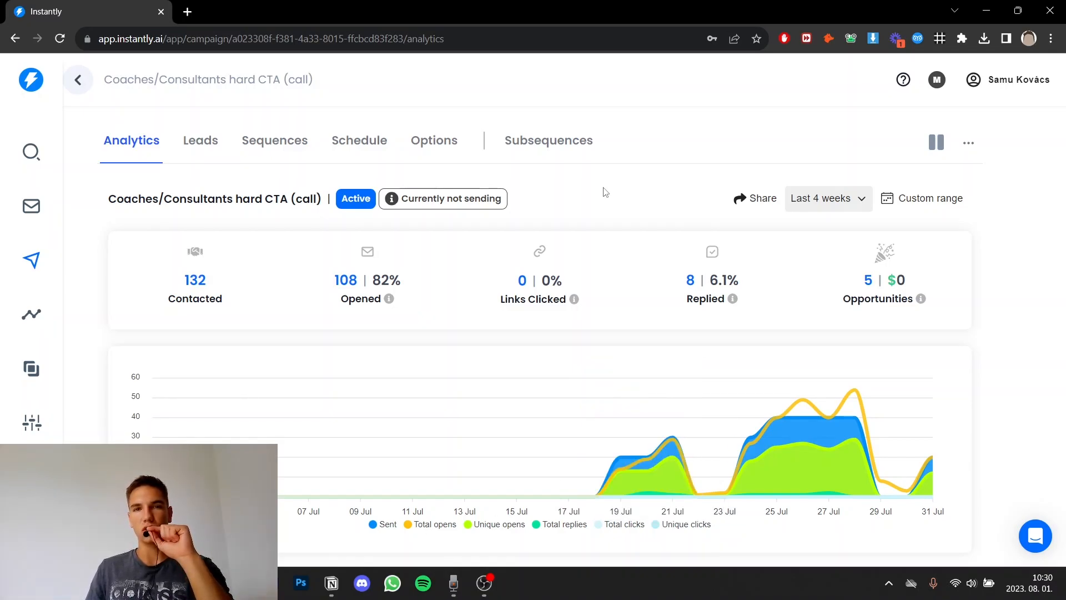
mouse_move(601, 224)
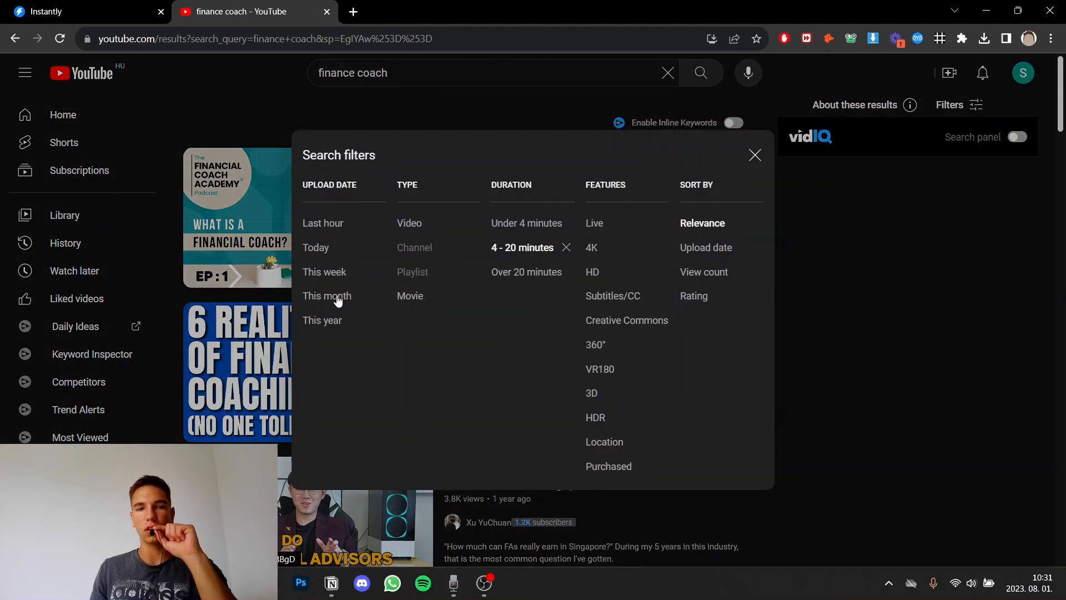
Filter the finance coach YouTube results to this month's uploads, then return to the Instantly analytics.
click(754, 156)
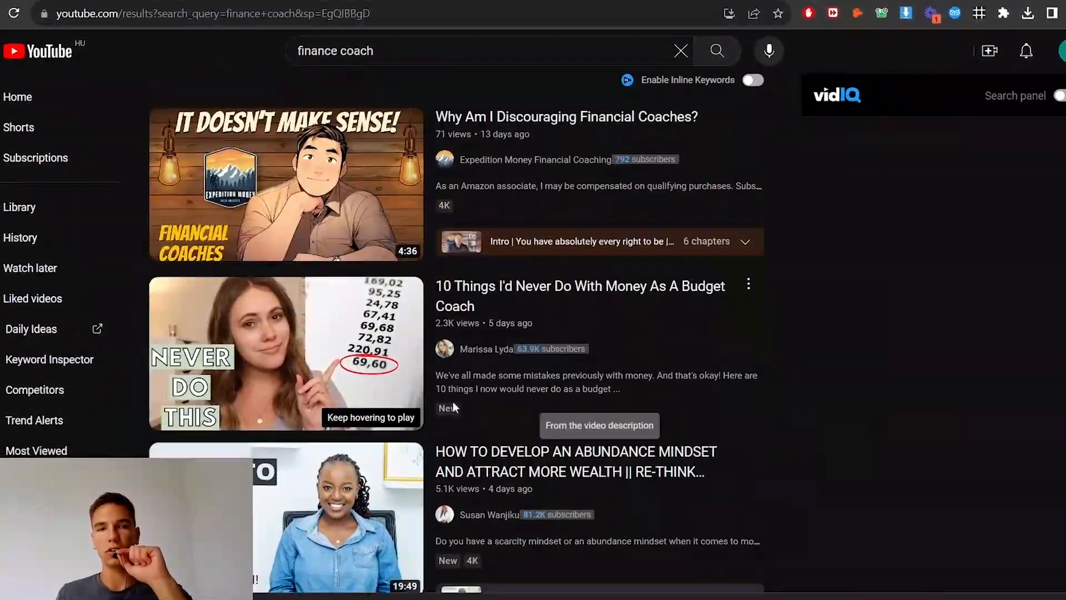
scroll(down, 3)
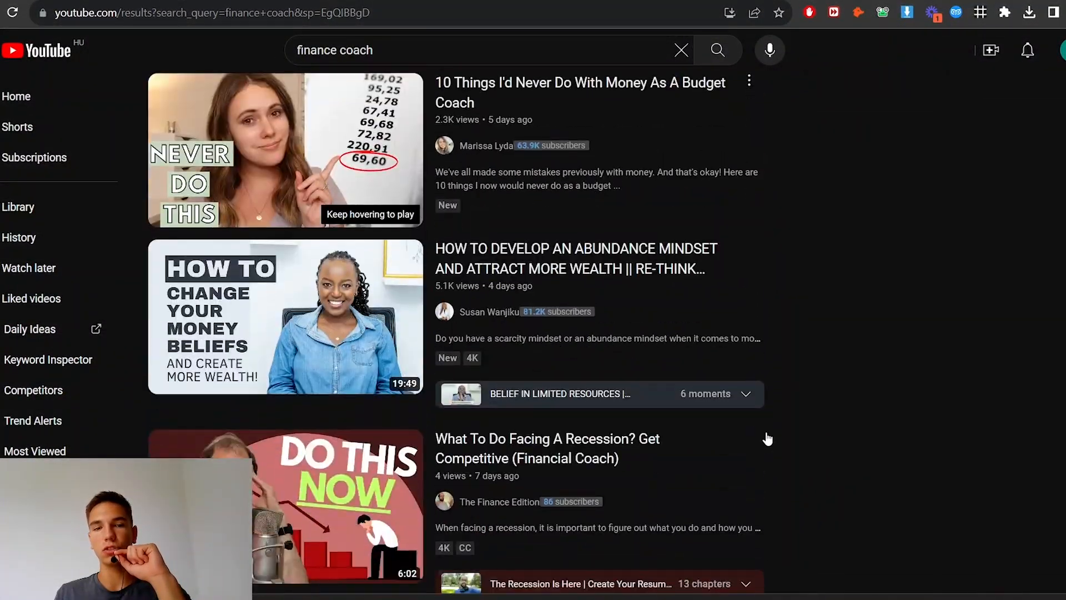
scroll(down, 3)
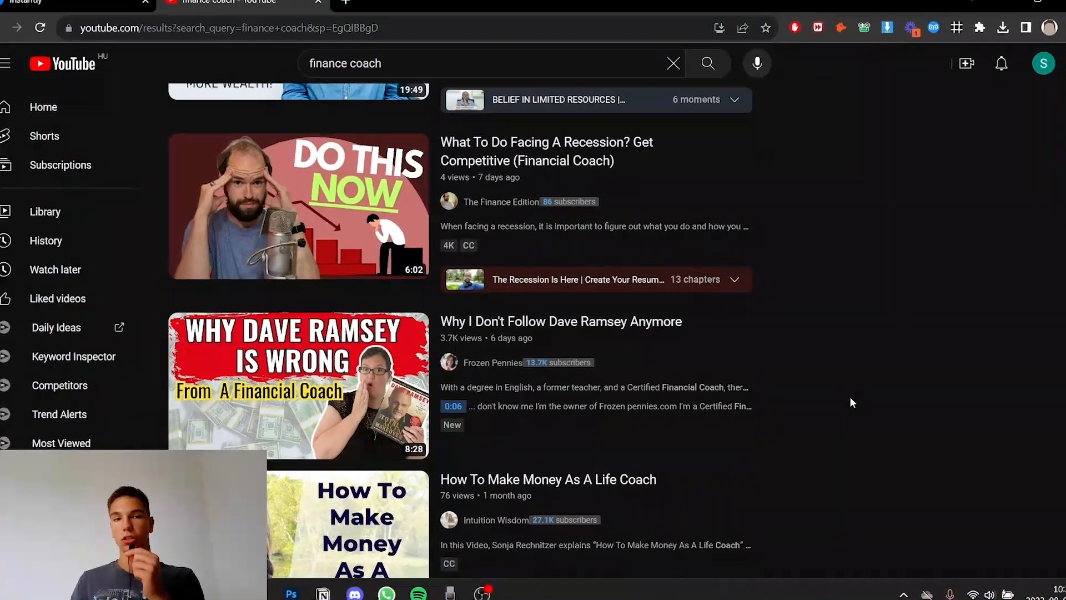
click(81, 12)
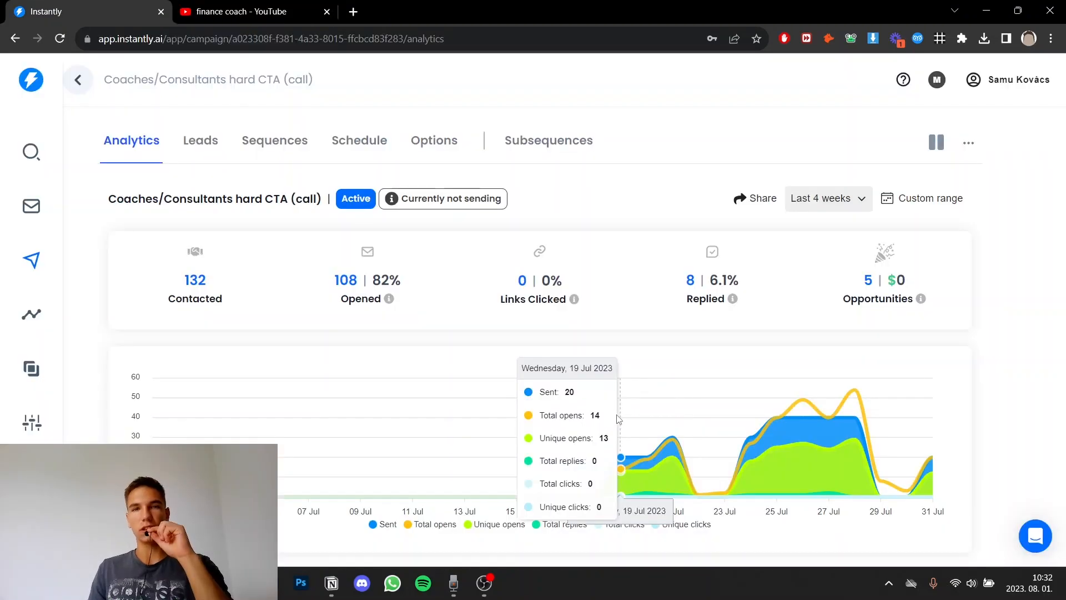
mouse_move(621, 416)
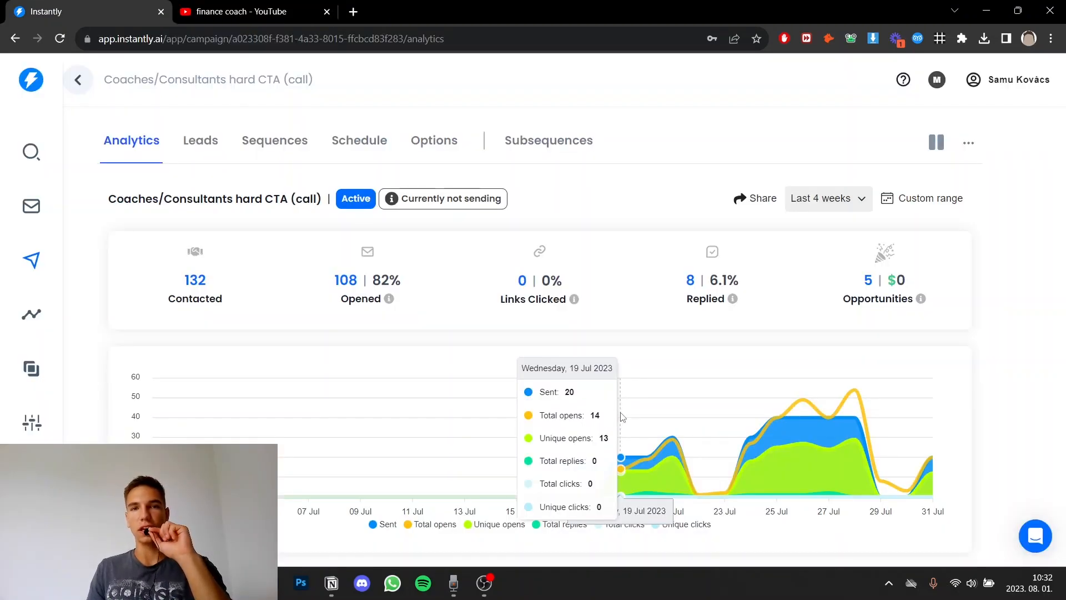
mouse_move(593, 392)
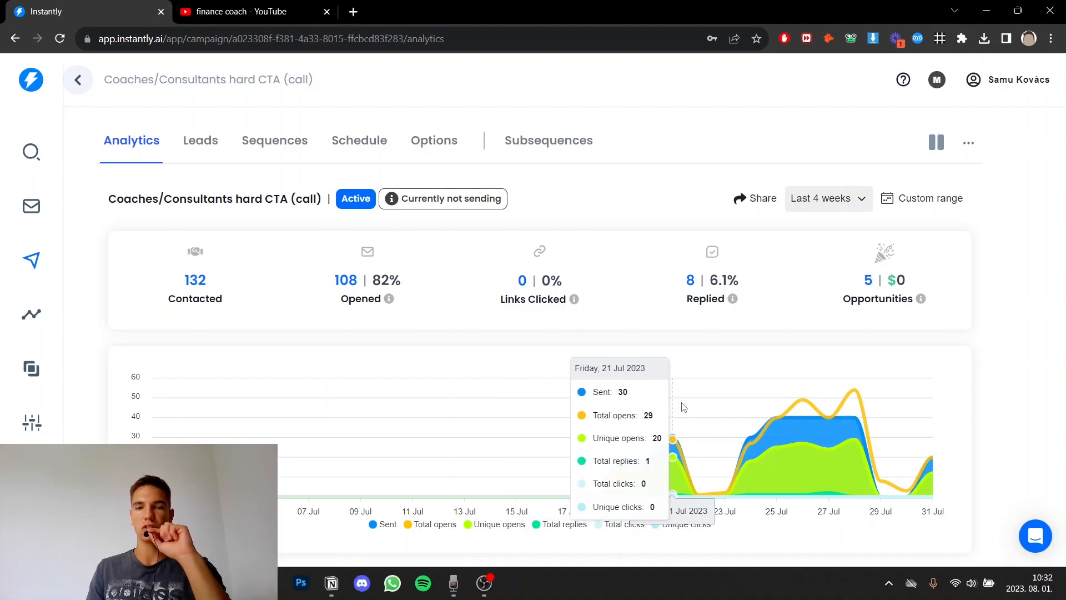
mouse_move(310, 165)
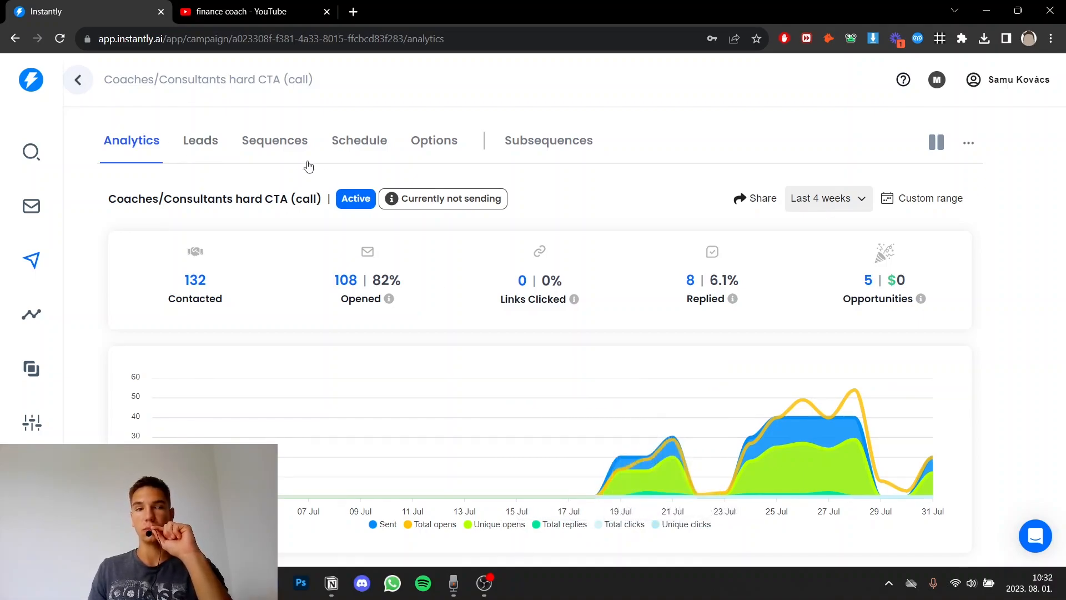
click(274, 140)
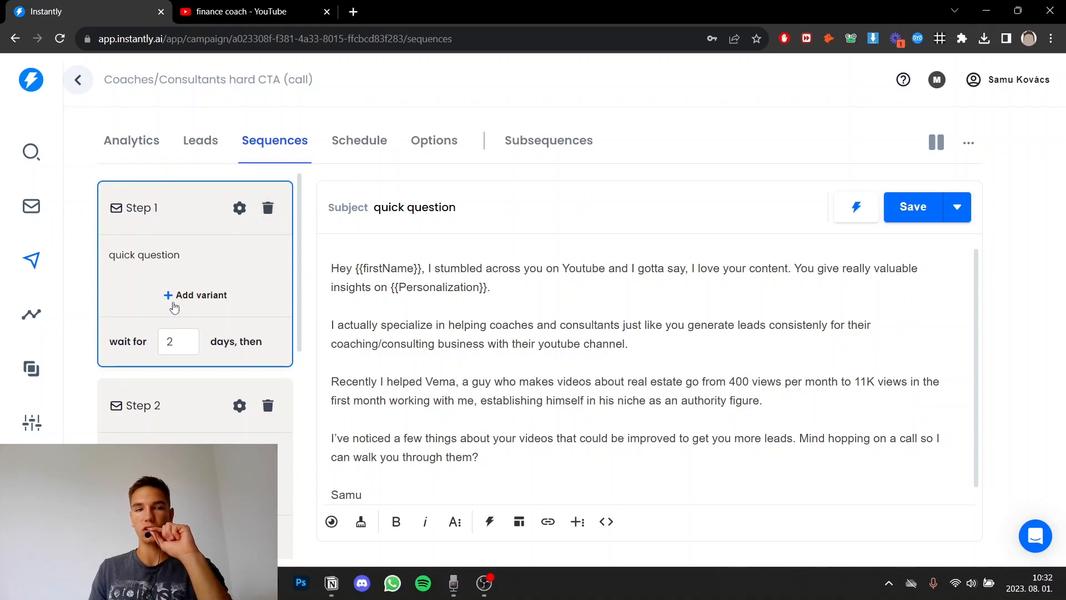
scroll(down, 3)
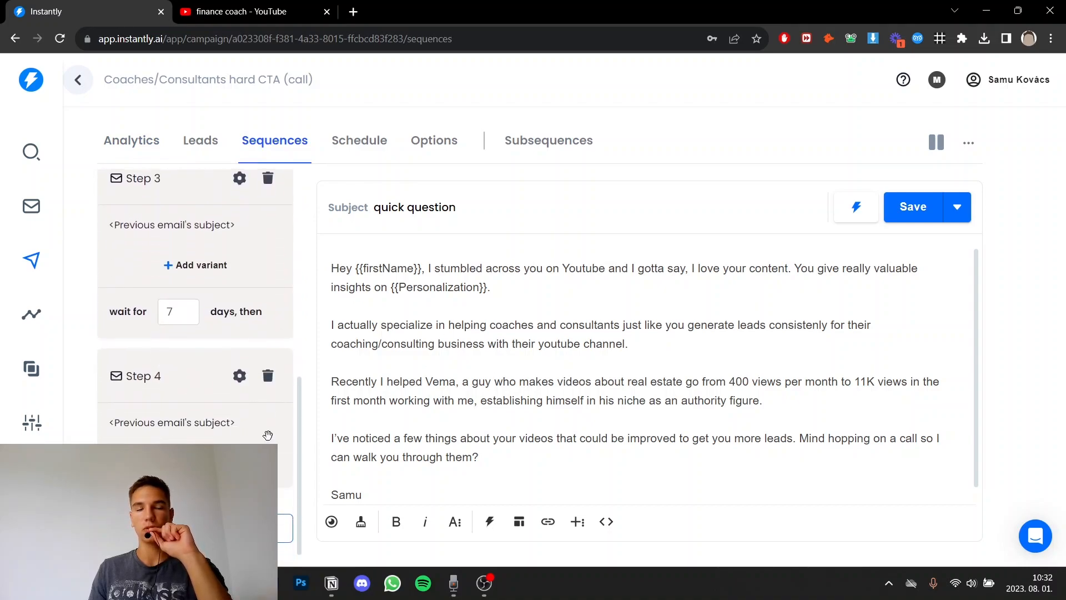
click(131, 139)
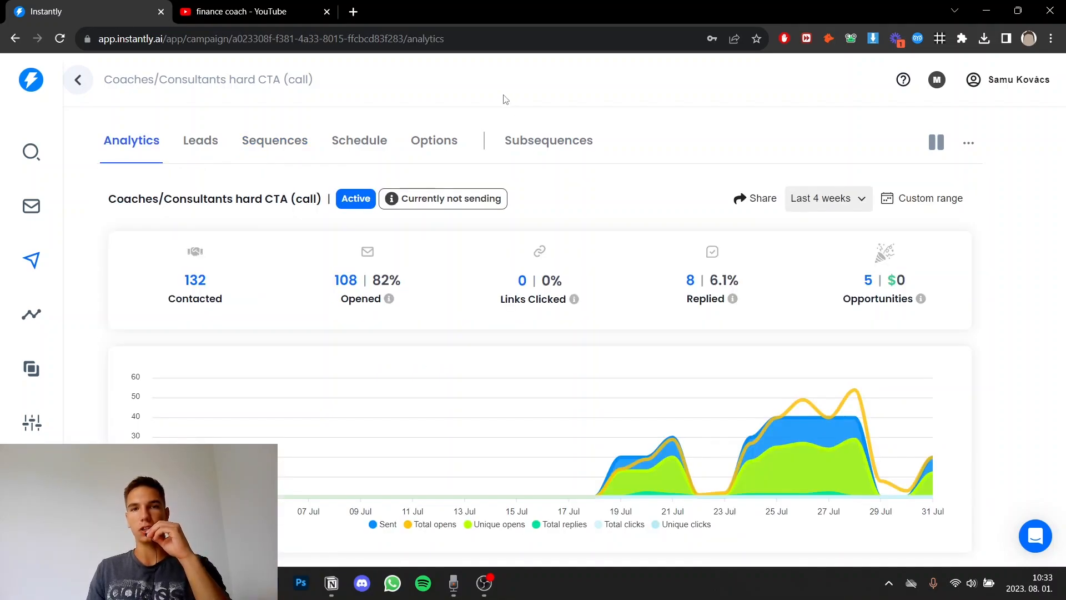
mouse_move(557, 187)
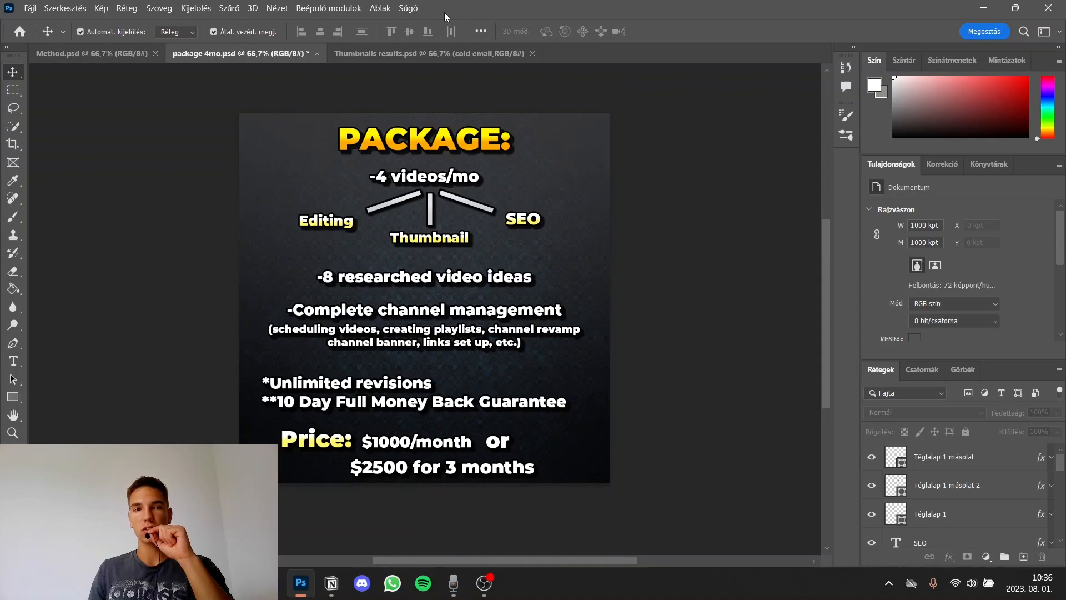
Switch to the 'Thumbnails results.psd' document comparing click-through rates up to 11%.
click(408, 54)
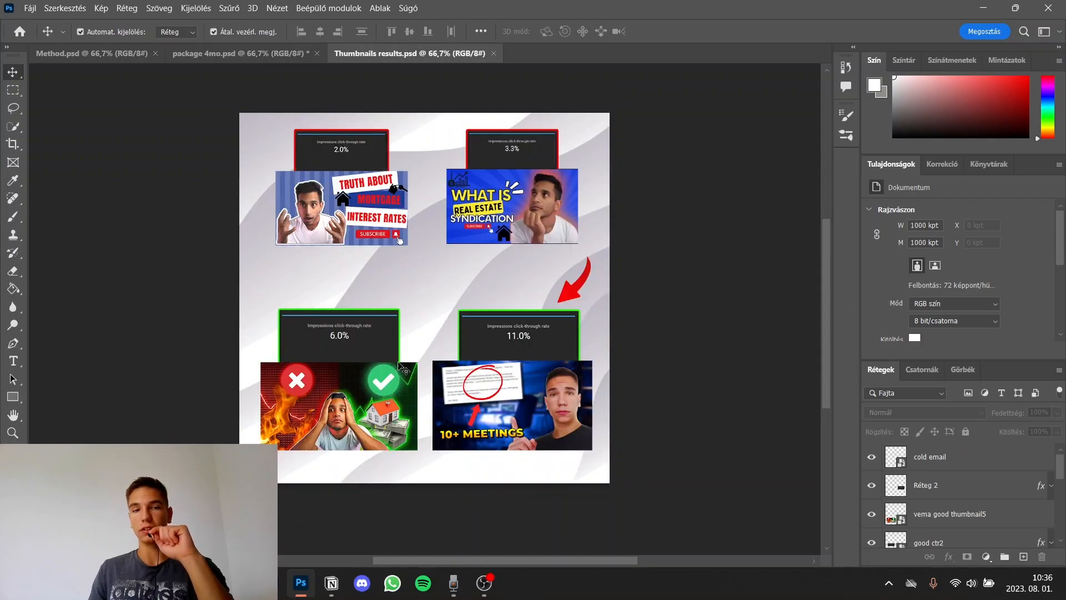
mouse_move(371, 235)
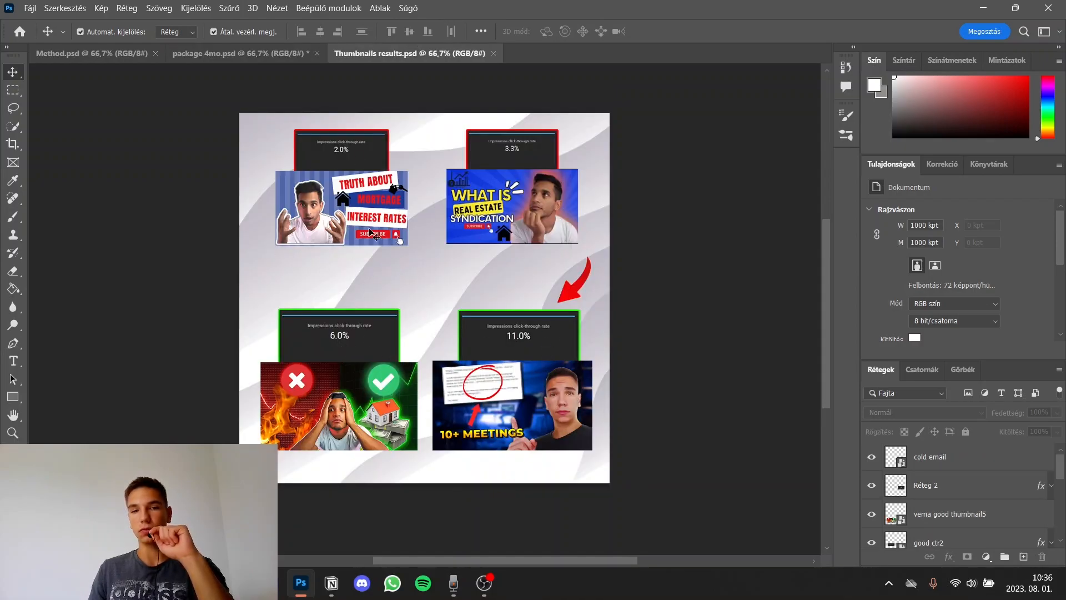